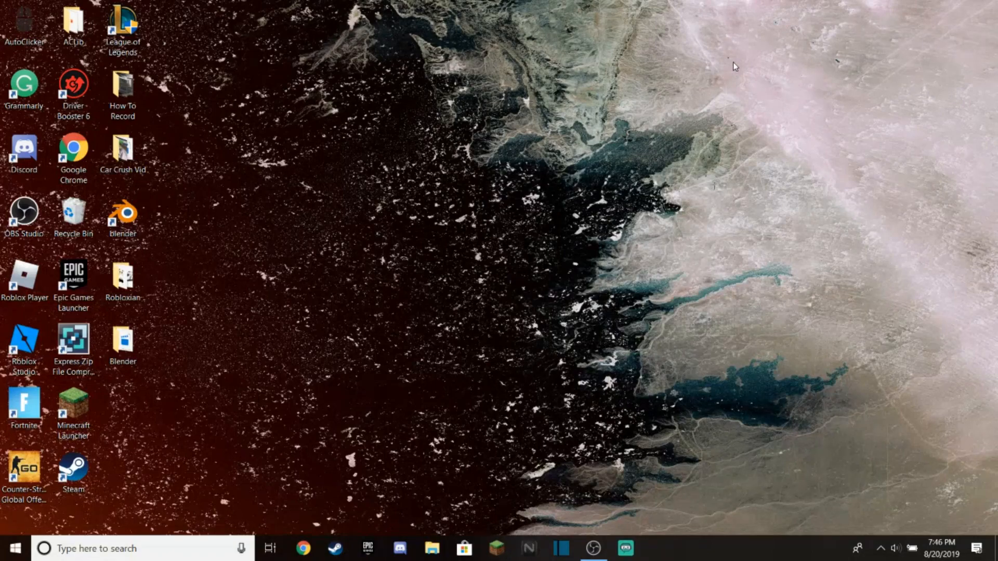
pyautogui.moveTo(616, 5)
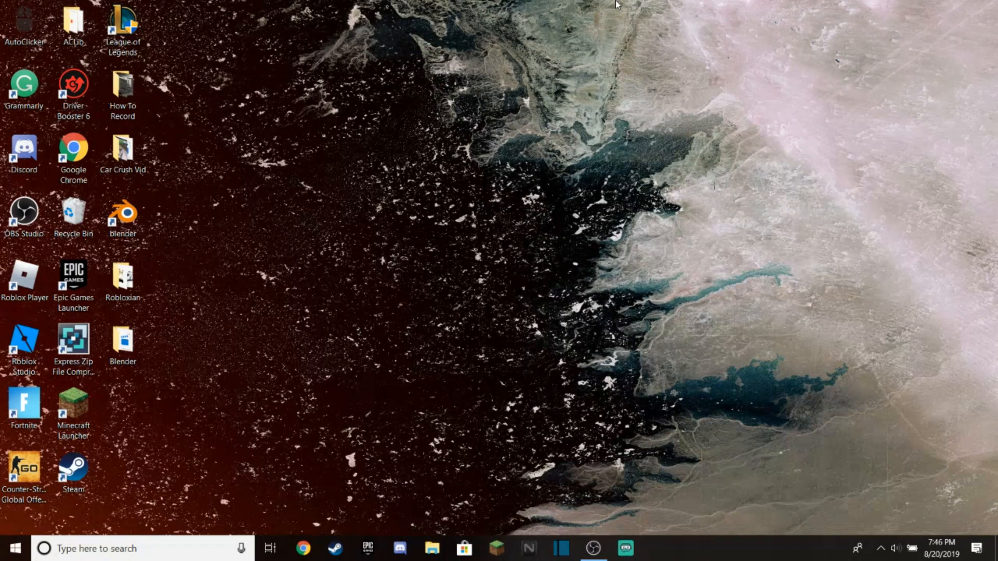
pyautogui.moveTo(145, 296)
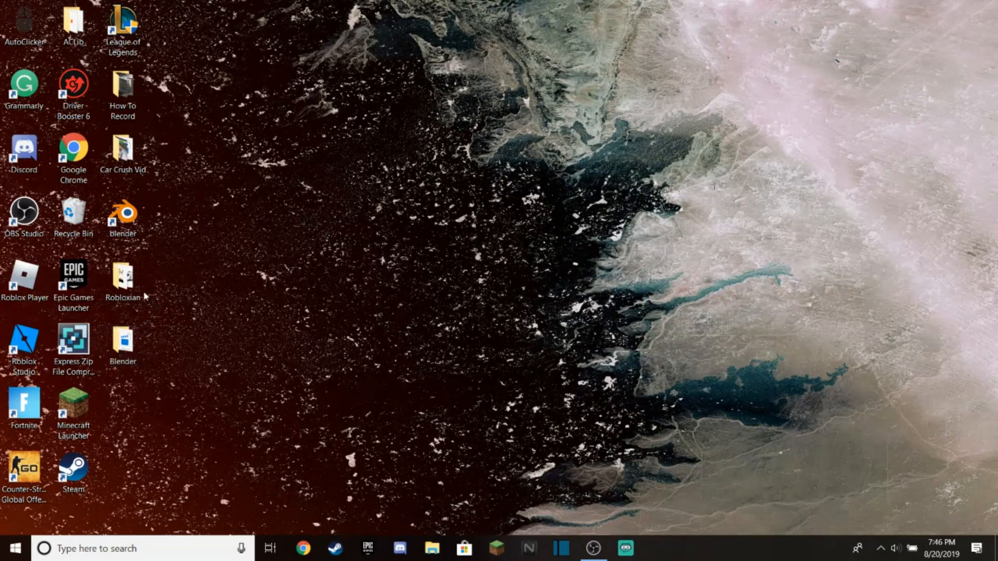
# Open the Robloxian folder and preview the earlier agent0816 avatar render in Photos, then close it.
pyautogui.click(432, 548)
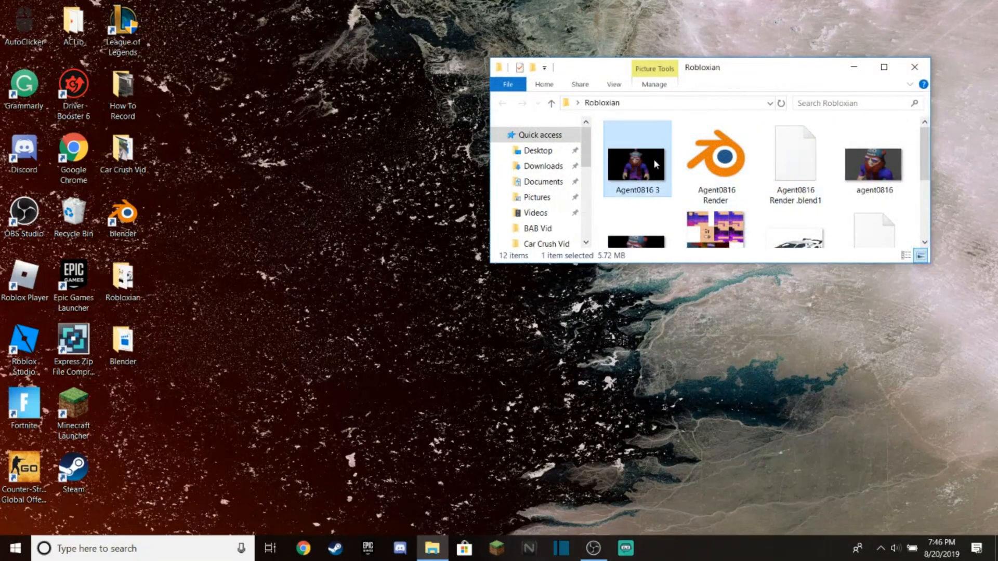
pyautogui.doubleClick(636, 158)
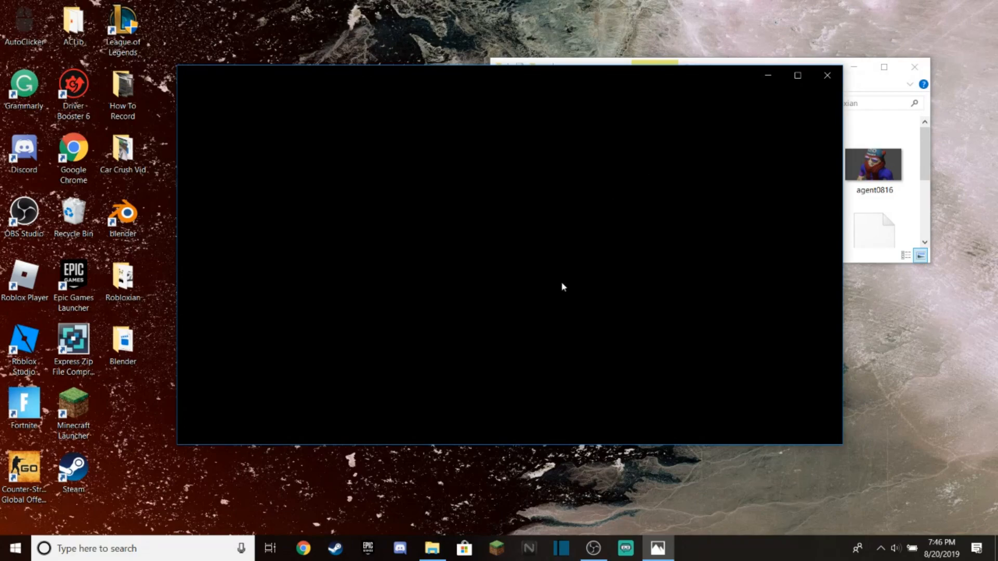
pyautogui.moveTo(523, 414)
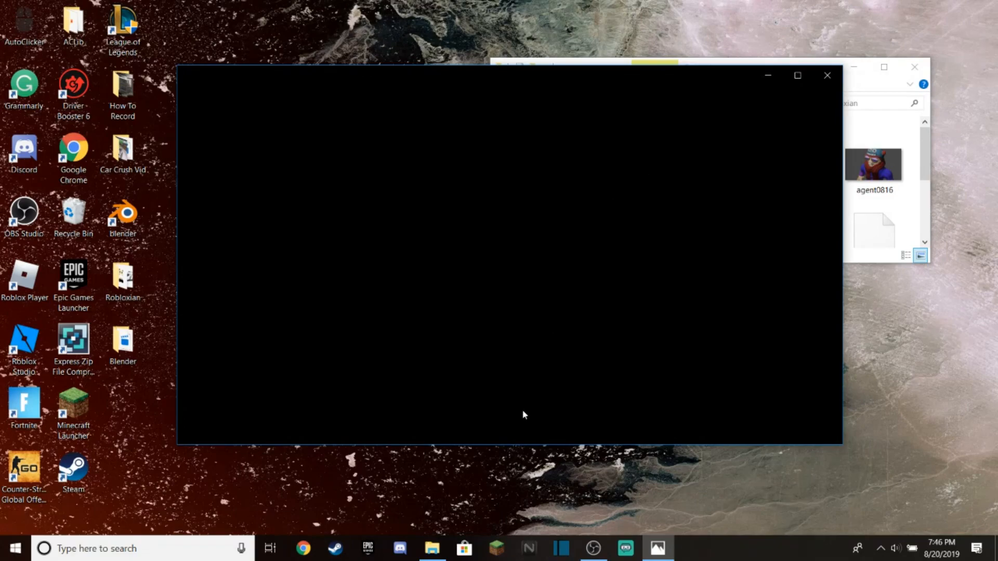
pyautogui.moveTo(527, 384)
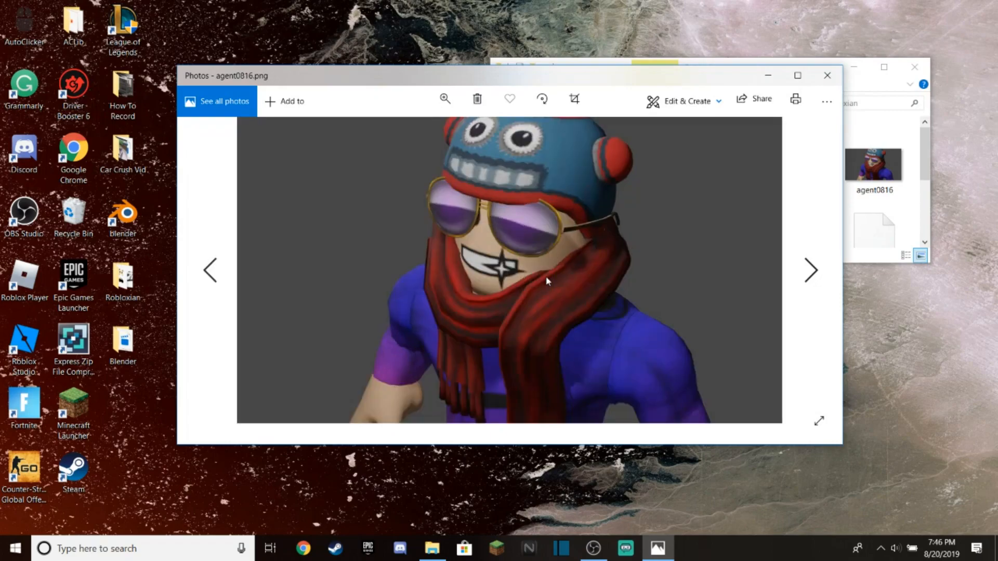
pyautogui.click(811, 270)
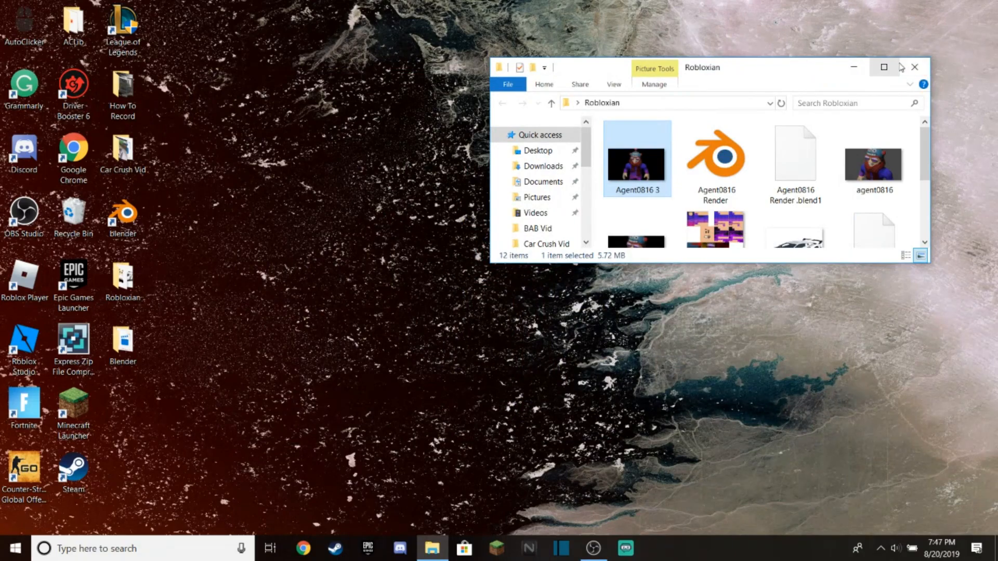
pyautogui.moveTo(883, 67)
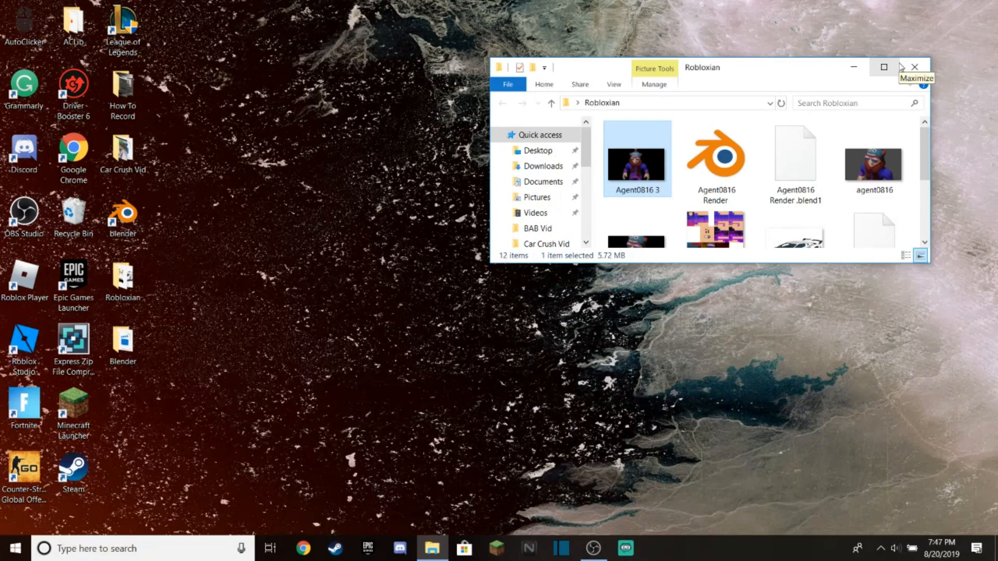
# Close the Robloxian folder window and launch Roblox Studio from its desktop shortcut.
pyautogui.click(914, 67)
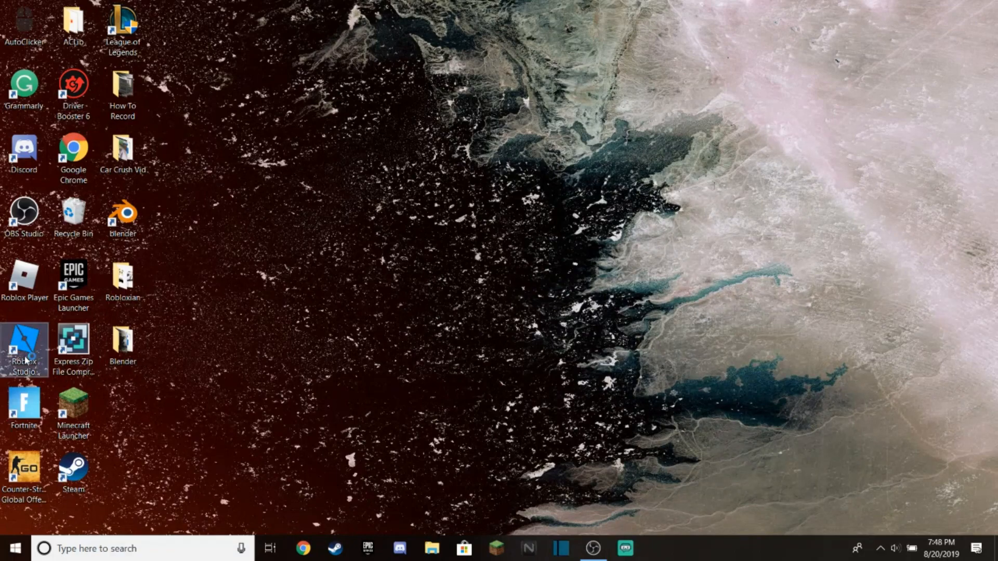
pyautogui.doubleClick(25, 344)
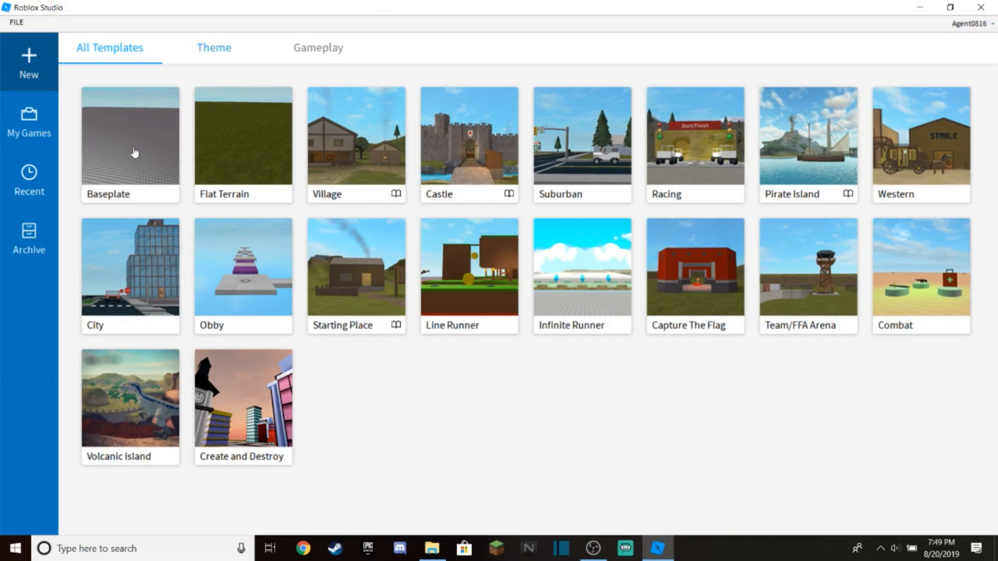
# Create a Baseplate place and start a playtest from the TEST tab to spawn the avatar.
pyautogui.click(130, 135)
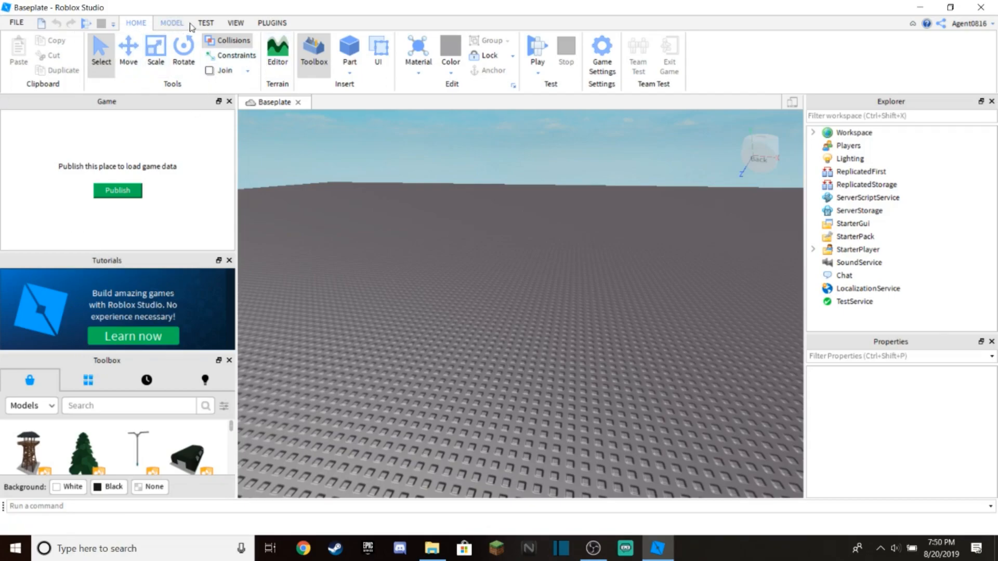
pyautogui.click(205, 22)
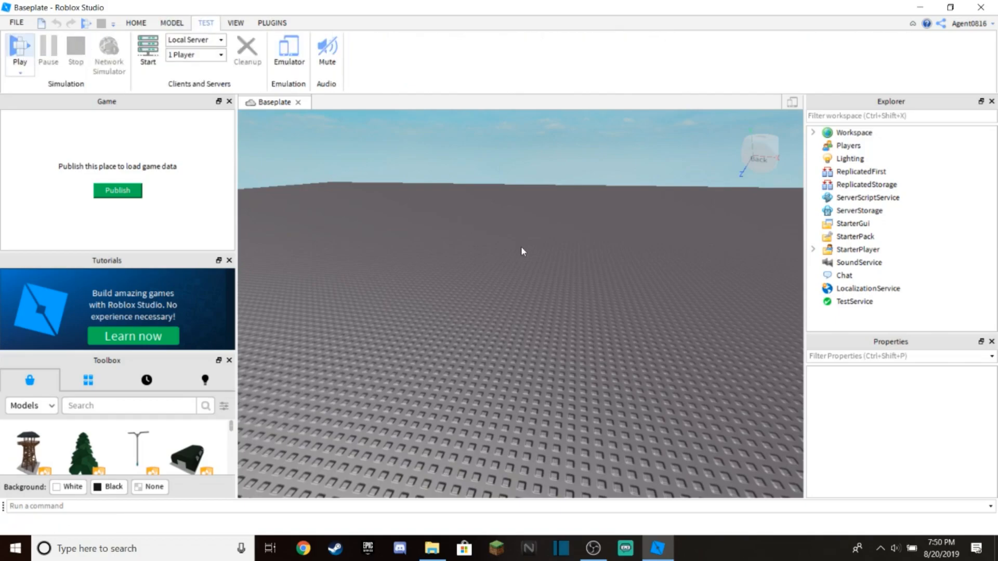
pyautogui.click(19, 54)
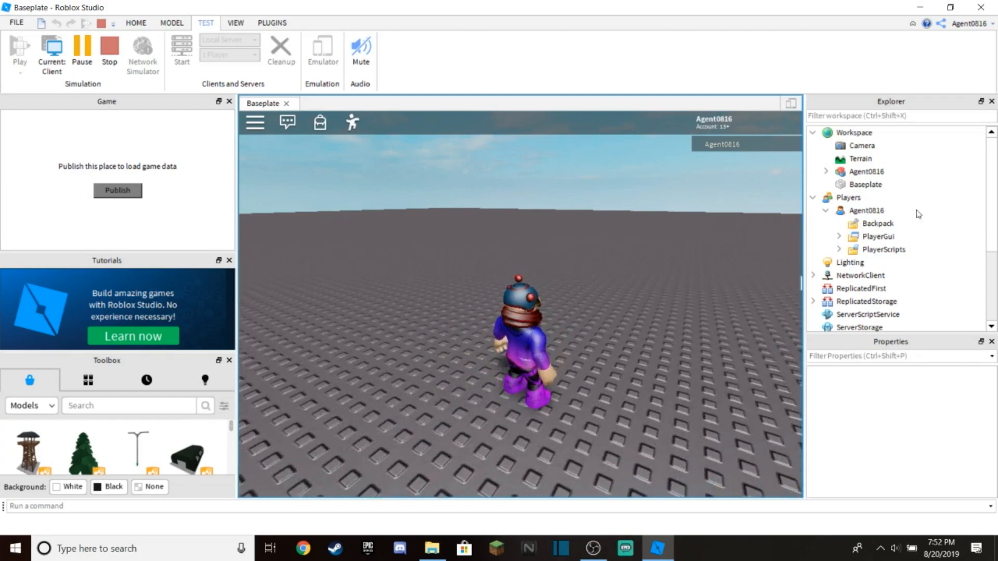
# Choose Export Selection for the Agent0816 avatar model under Workspace.
pyautogui.click(865, 171)
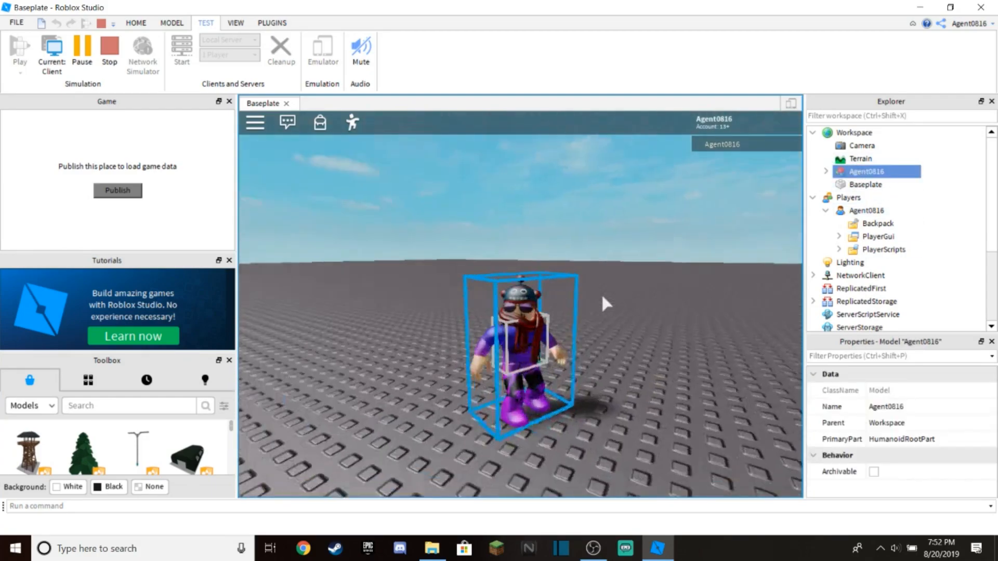
pyautogui.rightClick(865, 171)
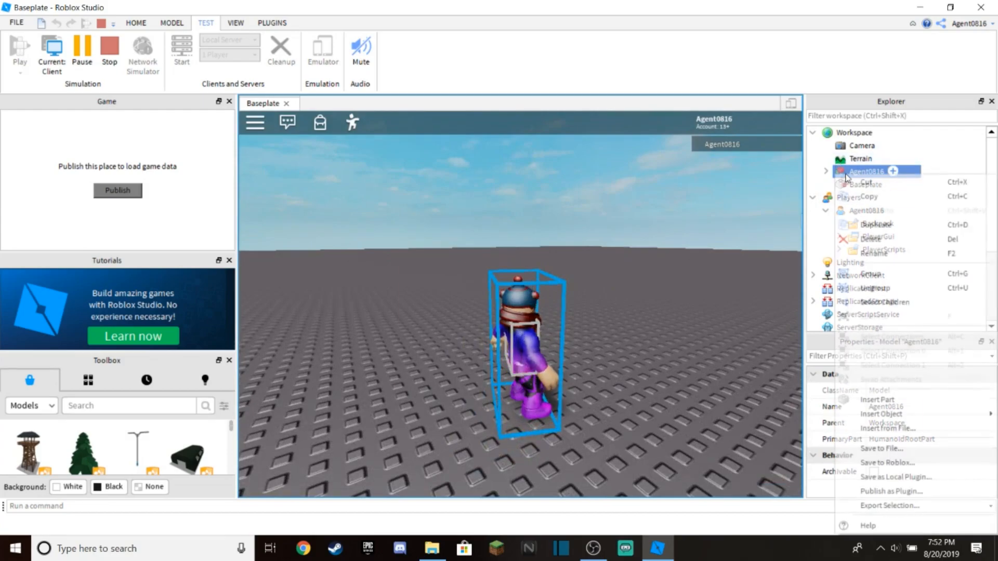
pyautogui.moveTo(892, 491)
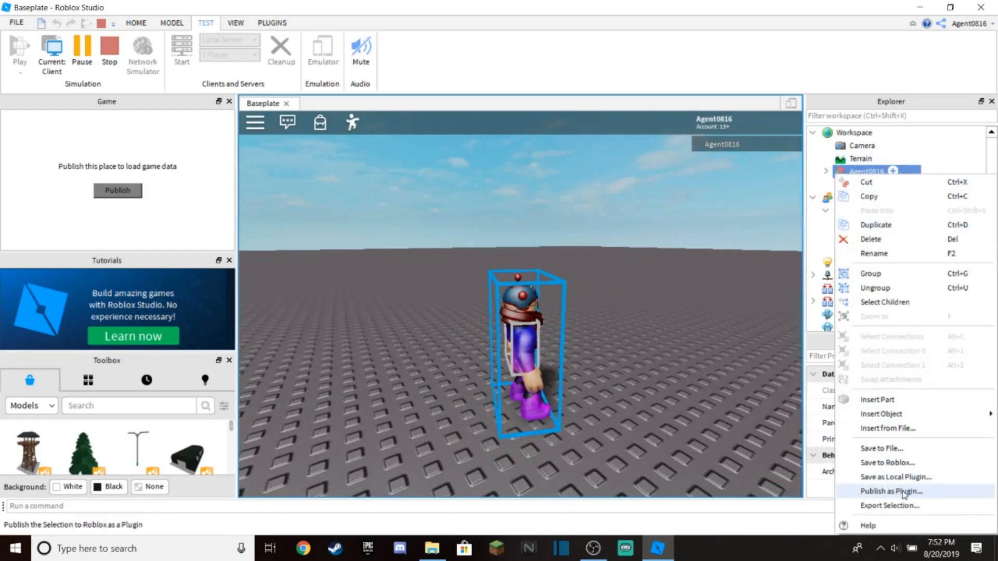
pyautogui.click(889, 505)
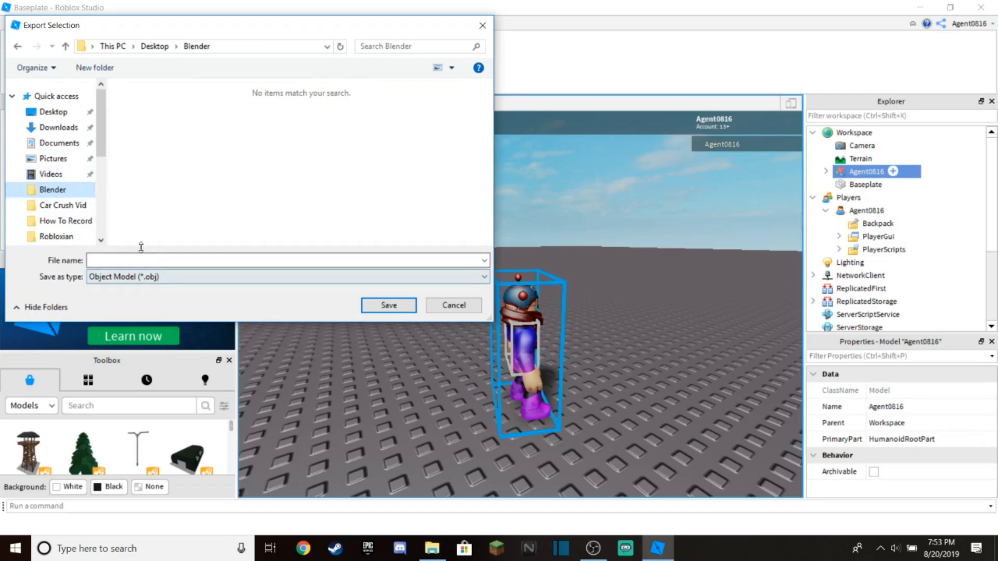
# Browse to Desktop > Robloxian in the export dialog, close it, and switch to Blender.
pyautogui.click(53, 112)
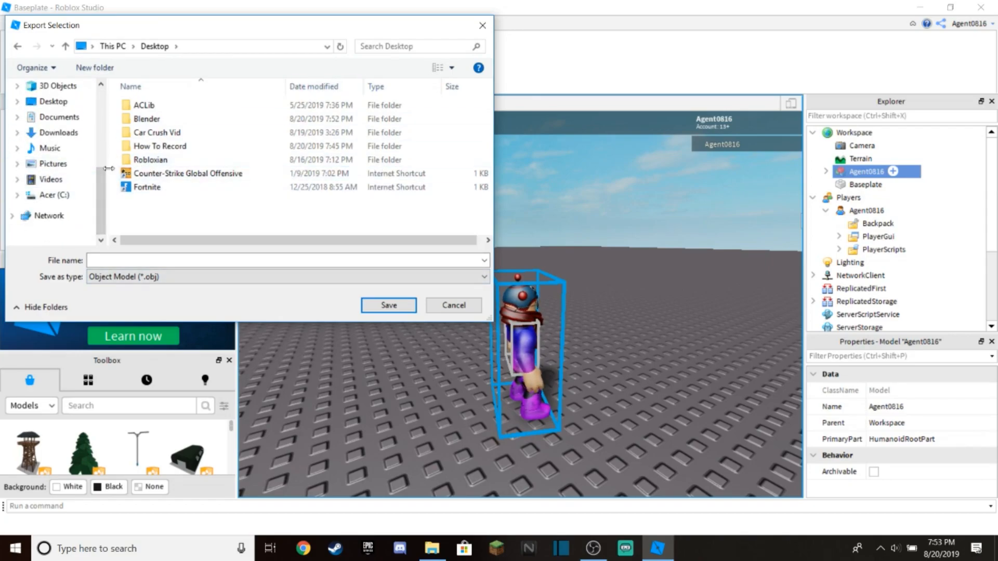
pyautogui.doubleClick(150, 160)
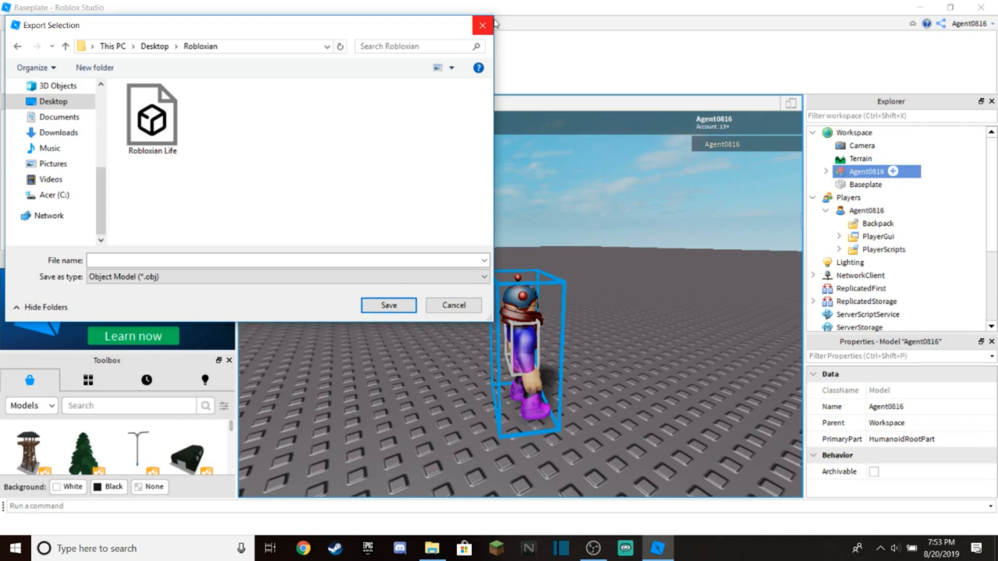
pyautogui.click(482, 25)
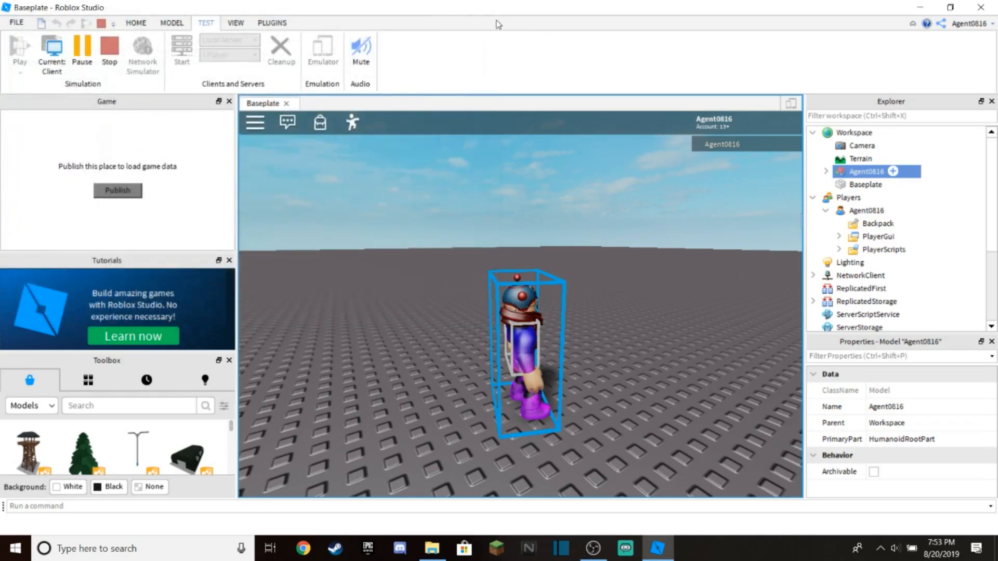
pyautogui.click(657, 549)
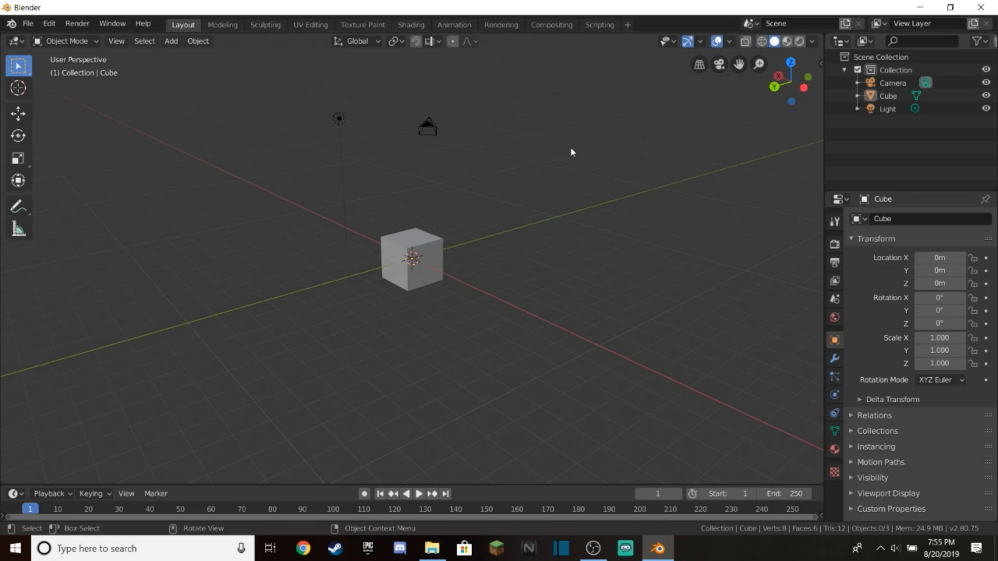
# Import Robloxian Life.obj as a Wavefront OBJ into the default Blender scene.
pyautogui.click(28, 24)
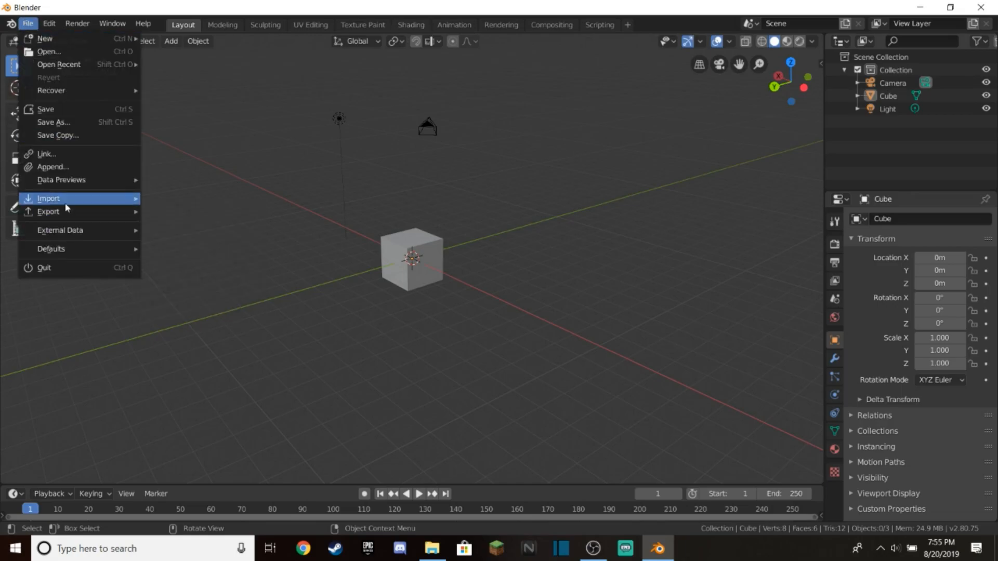
pyautogui.click(49, 198)
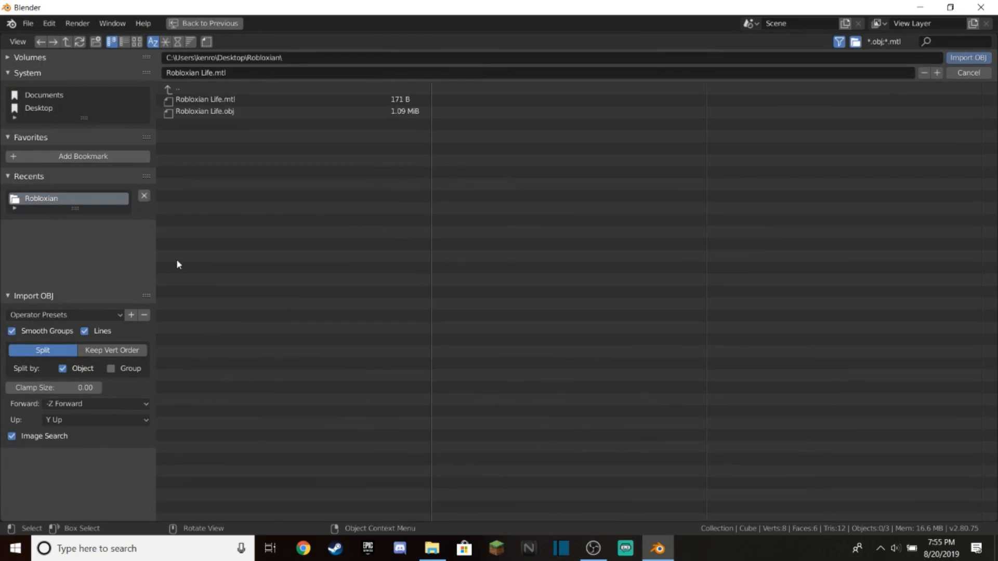
pyautogui.click(204, 111)
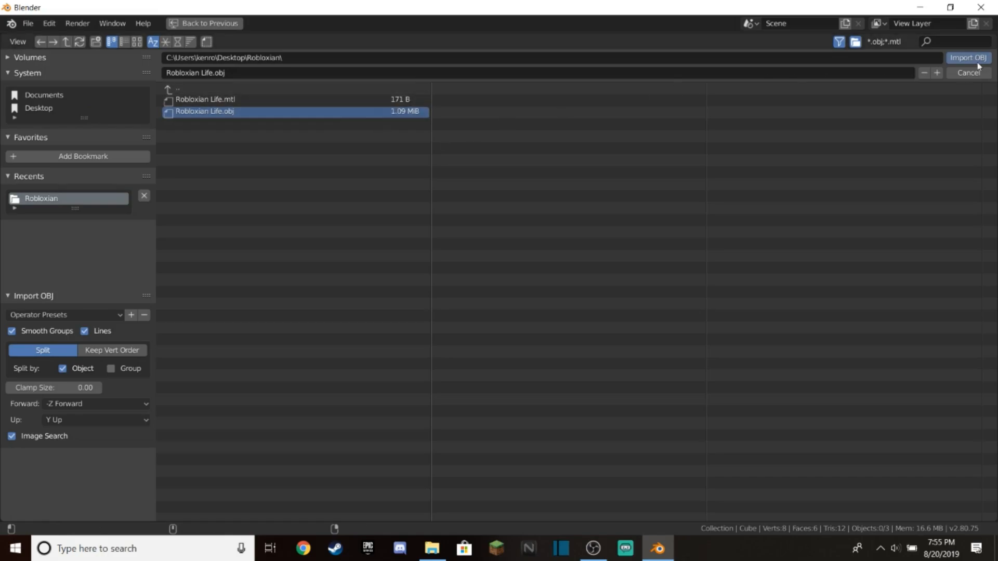
pyautogui.click(967, 58)
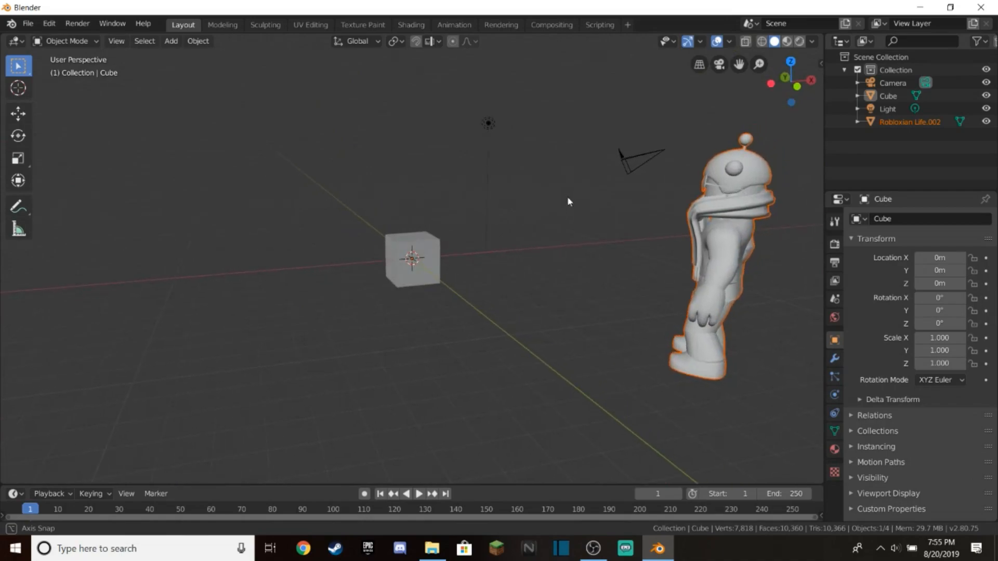
# Orbit the viewport around the imported avatar, ending on a front-facing view.
pyautogui.moveTo(567, 202); pyautogui.dragTo(559, 298)
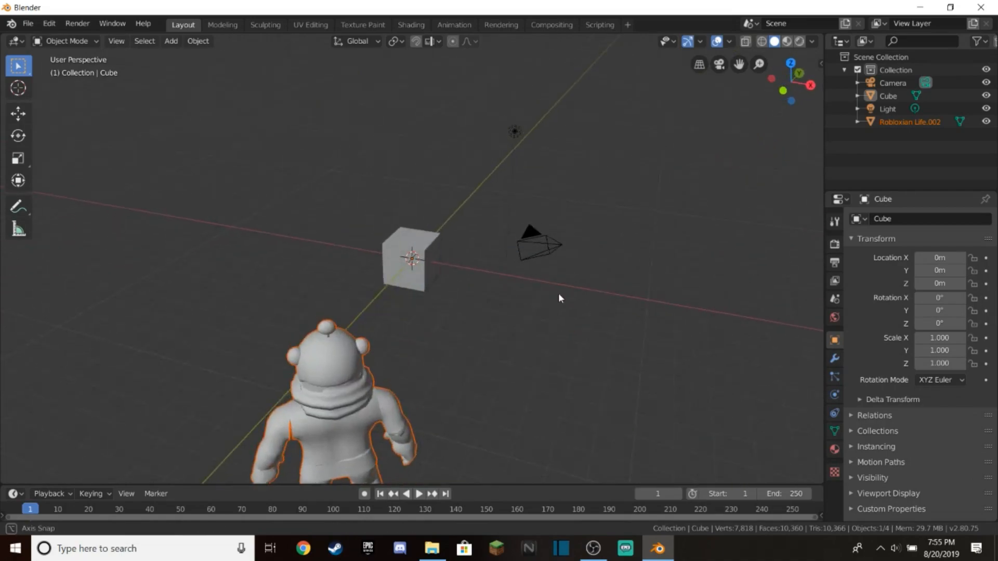
pyautogui.moveTo(560, 298); pyautogui.dragTo(664, 149)
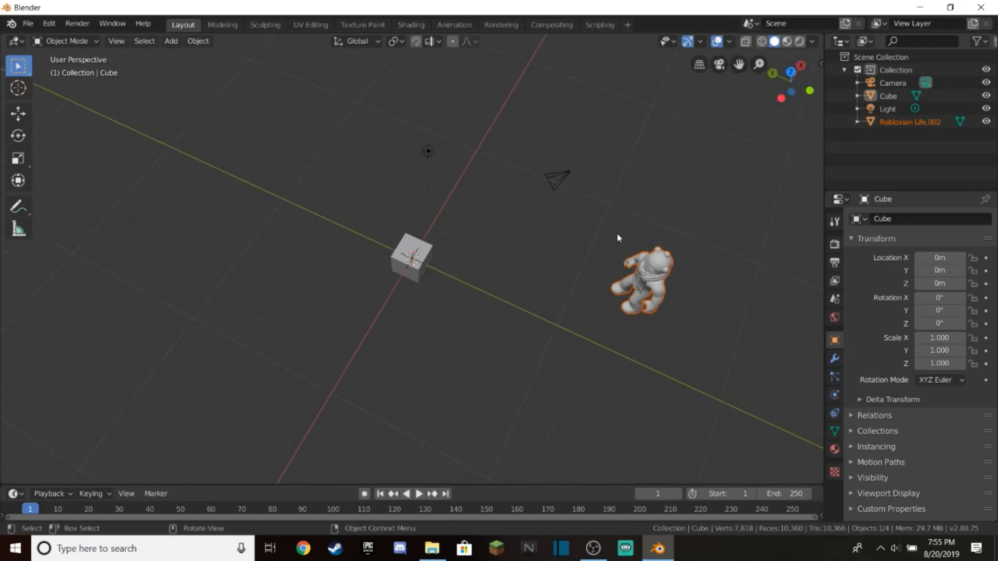
pyautogui.moveTo(617, 239); pyautogui.dragTo(493, 225)
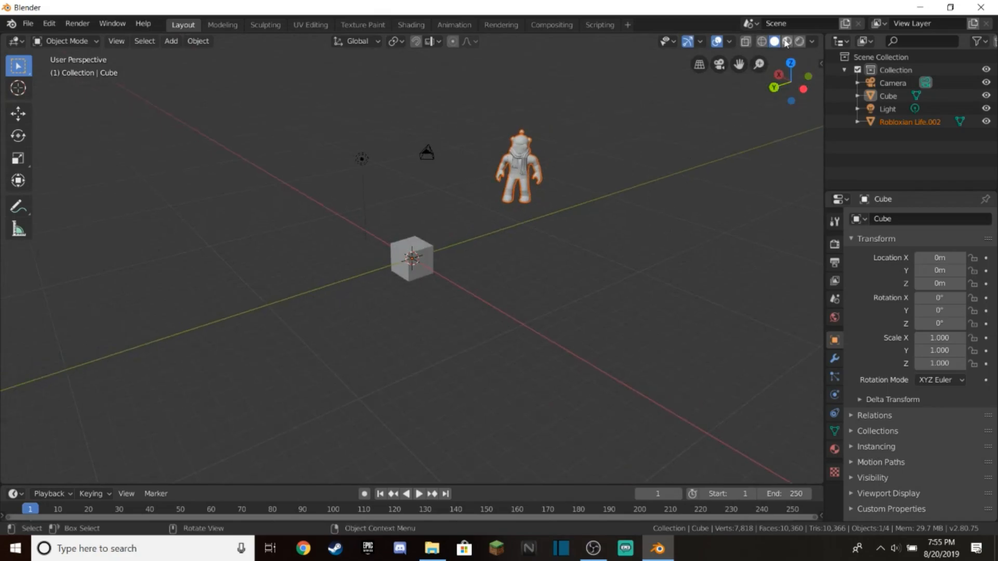
pyautogui.moveTo(781, 64)
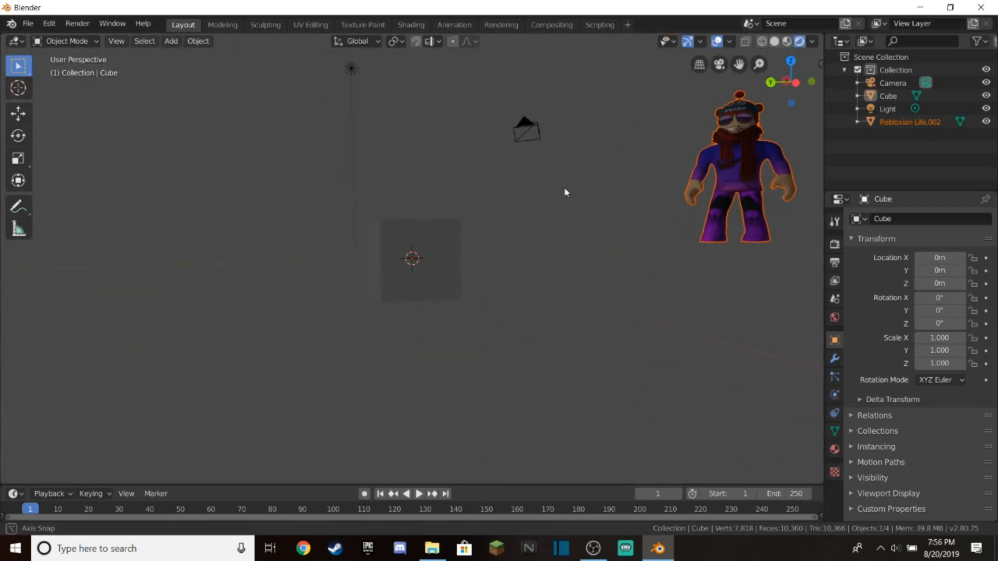
# Orbit around the textured avatar and cube, then bring up the render settings panel.
pyautogui.moveTo(565, 192); pyautogui.dragTo(646, 229)
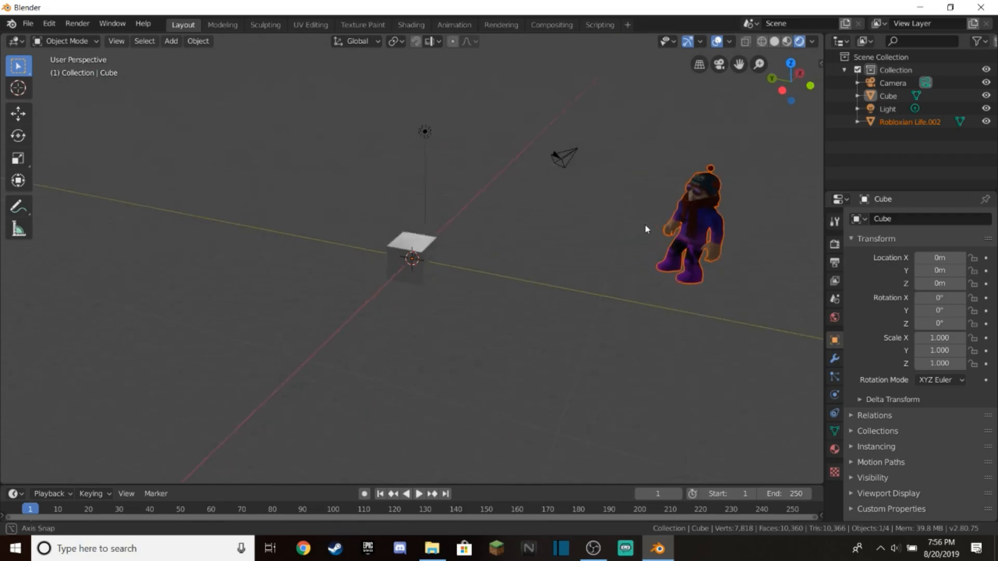
pyautogui.moveTo(637, 230); pyautogui.dragTo(567, 226)
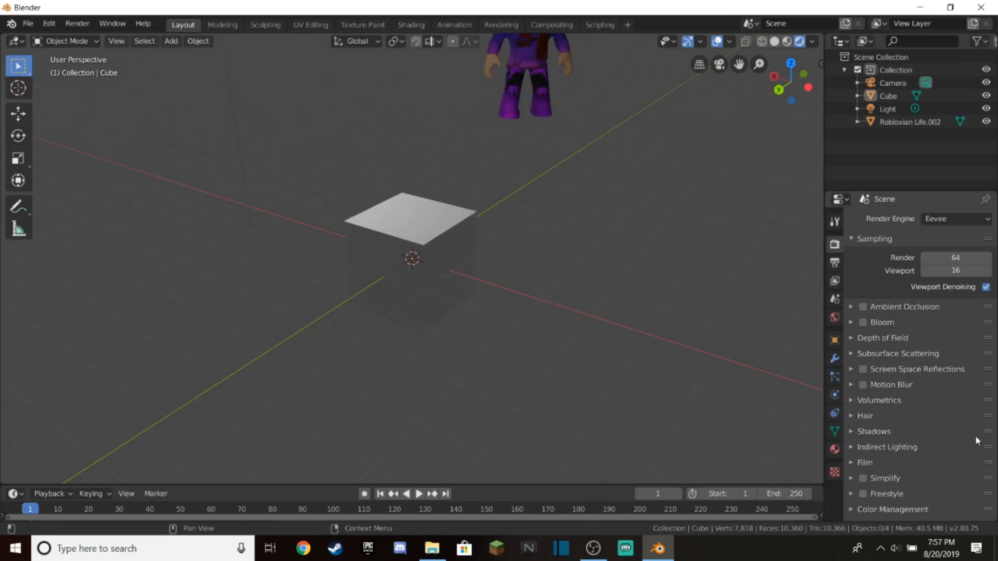
pyautogui.click(834, 245)
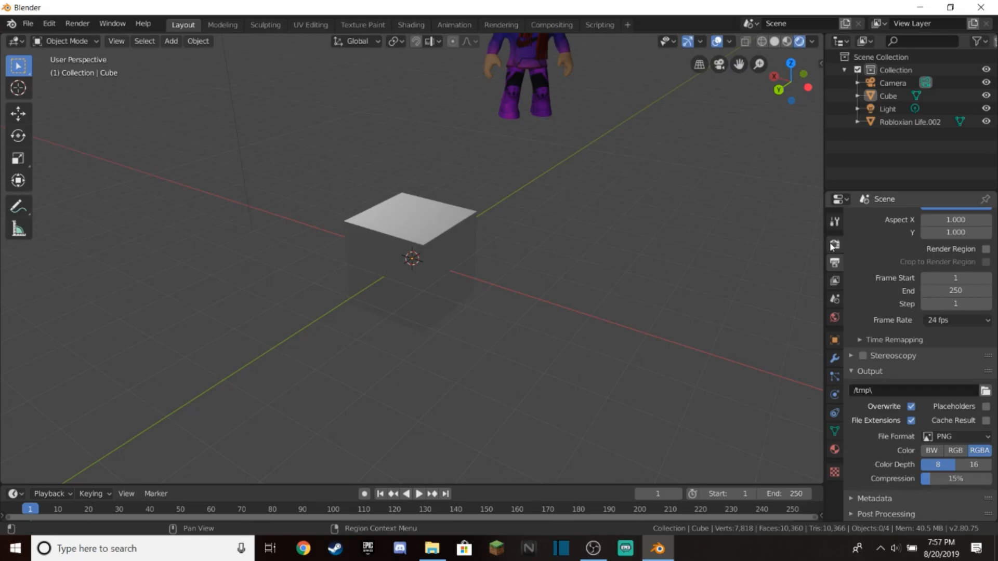
# Enable Transparent in the Film panel of the Eevee render properties.
pyautogui.click(834, 245)
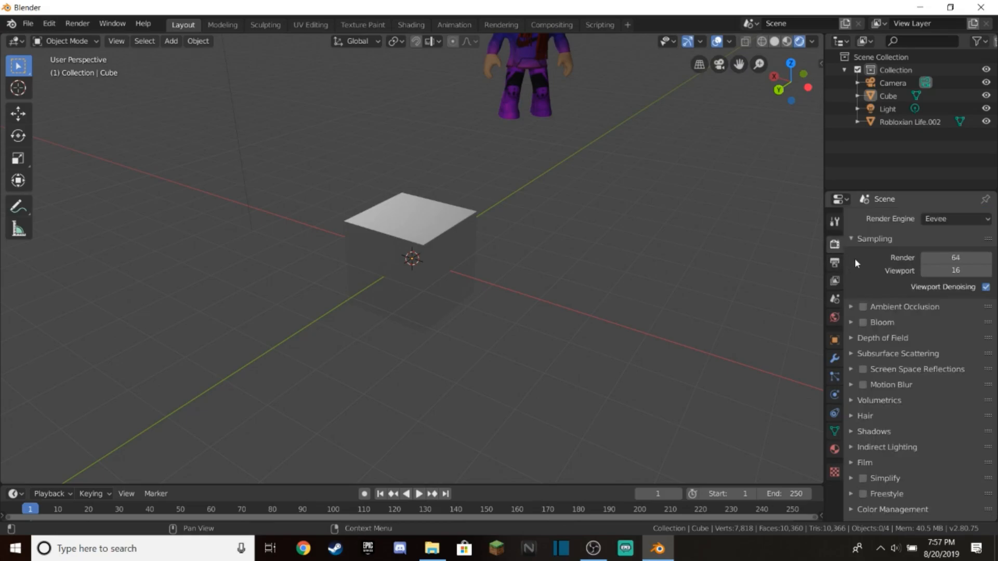
pyautogui.moveTo(862, 417)
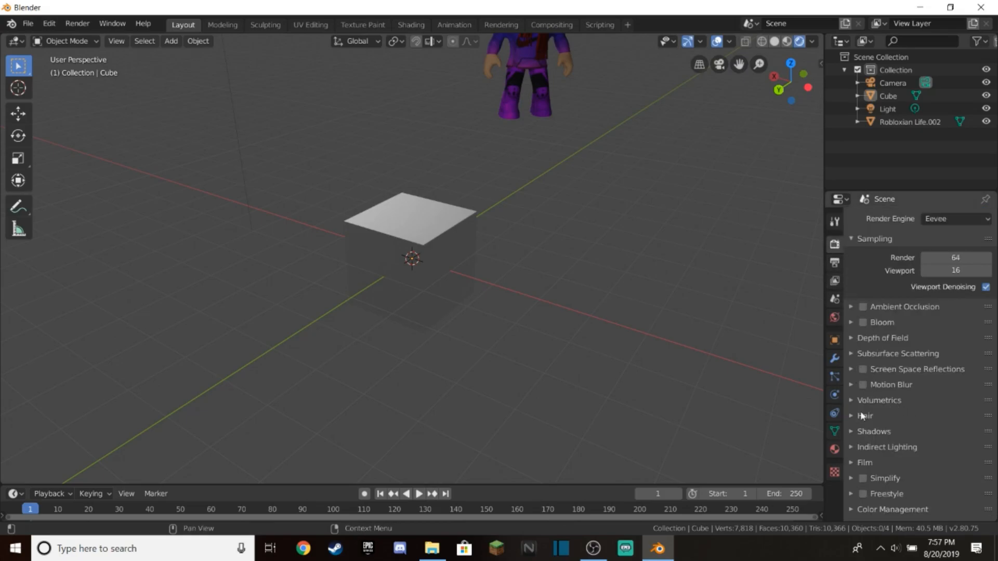
pyautogui.click(865, 462)
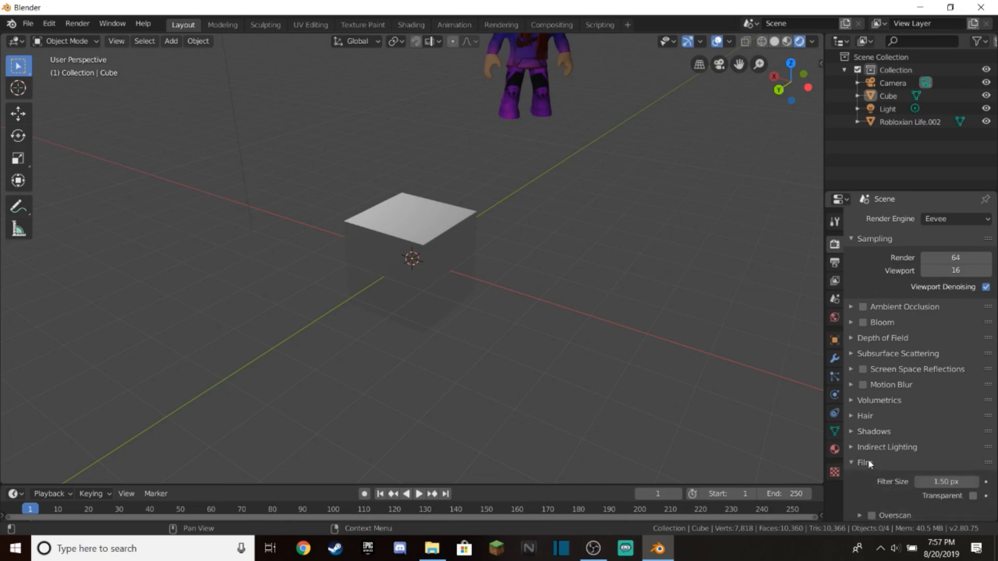
pyautogui.scroll(-3)
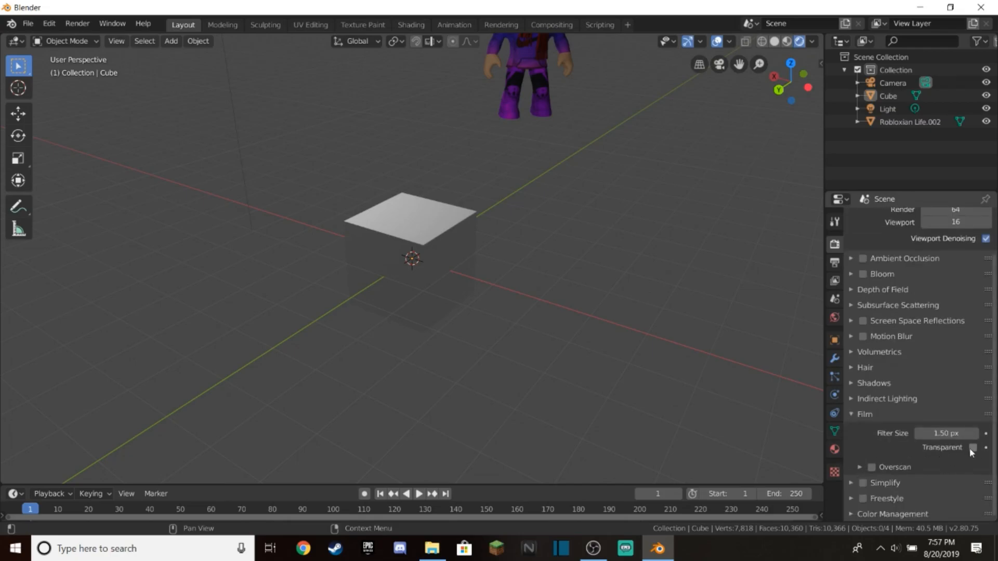
pyautogui.click(973, 448)
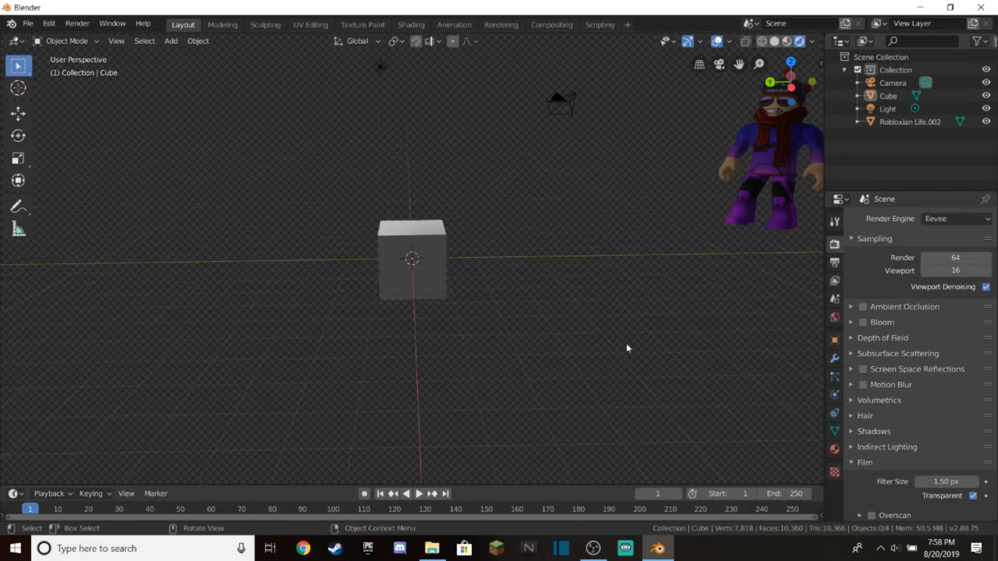
# Delete the default cube via its right-click context menu.
pyautogui.rightClick(412, 258)
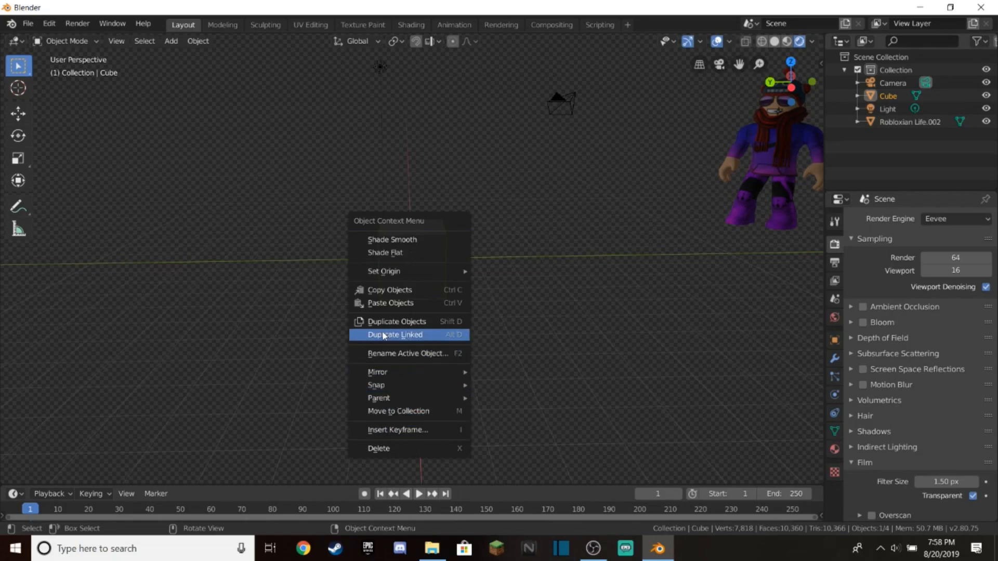
pyautogui.moveTo(414, 449)
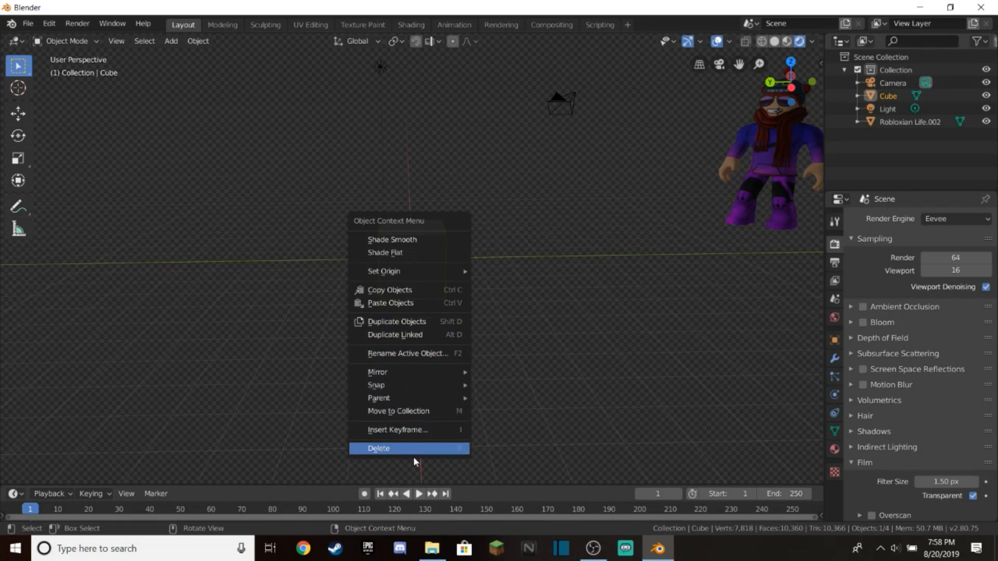
pyautogui.click(379, 448)
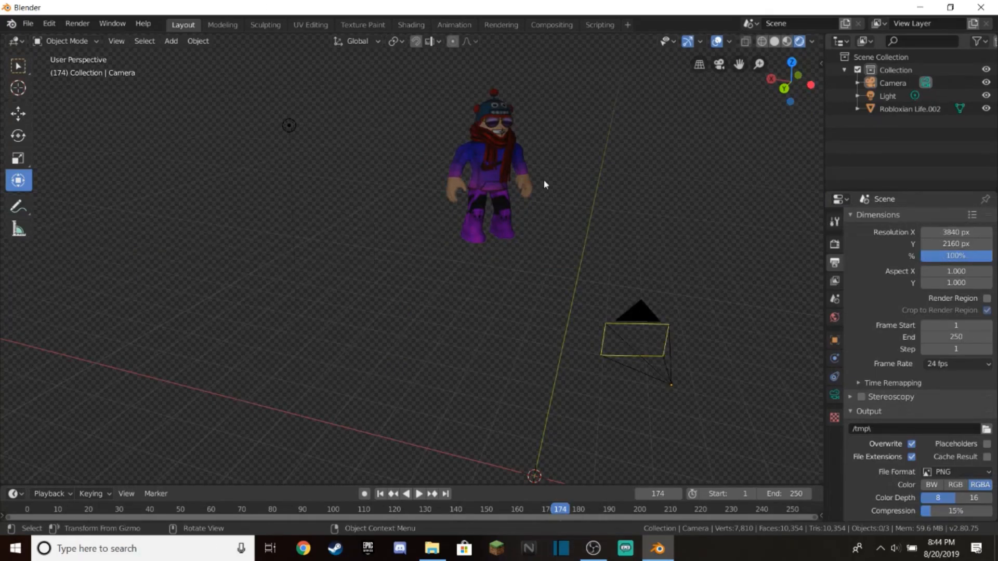
pyautogui.moveTo(629, 257)
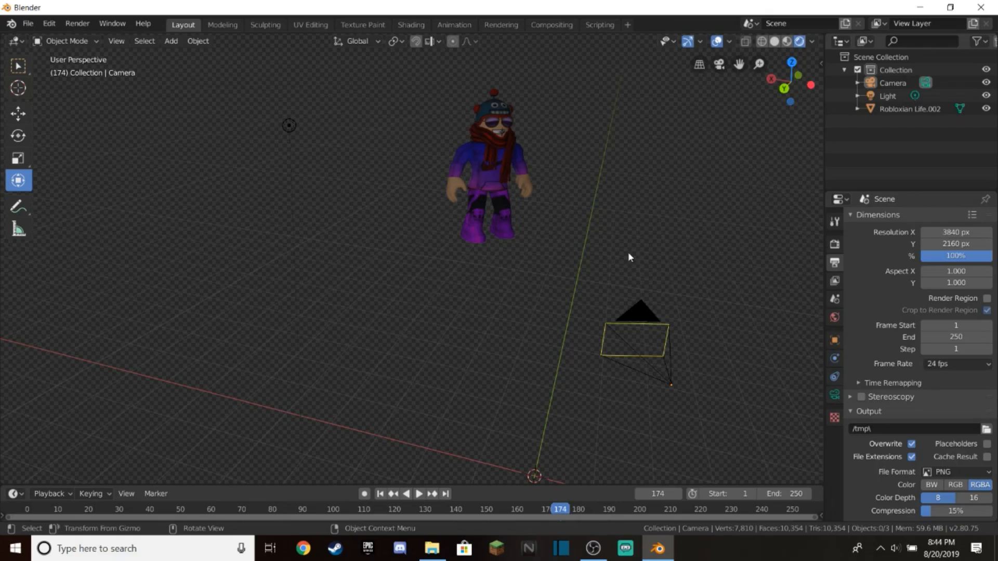
pyautogui.moveTo(687, 237)
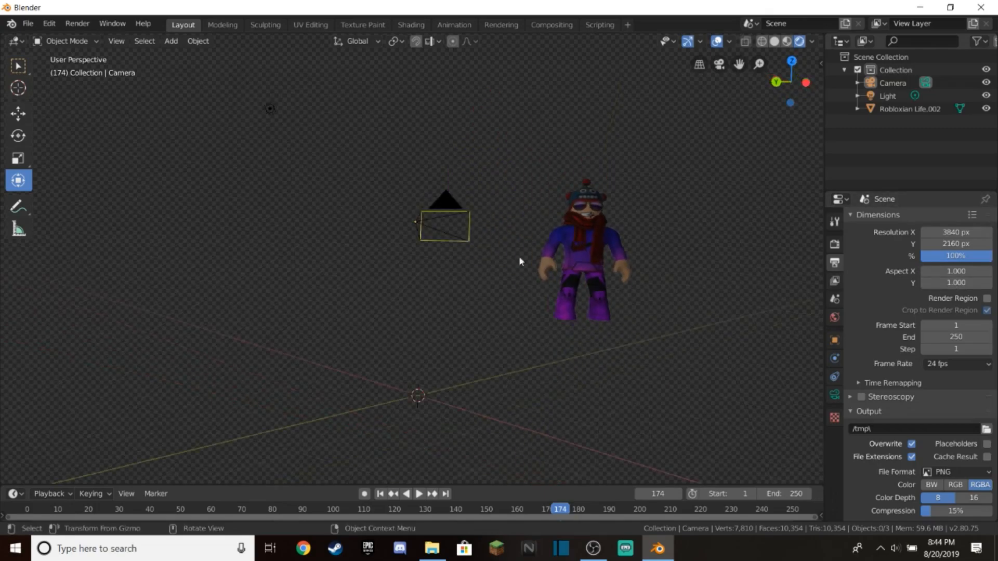
# Select the camera and place it so the Robloxian Life avatar is centred in frame.
pyautogui.moveTo(521, 261); pyautogui.dragTo(399, 304)
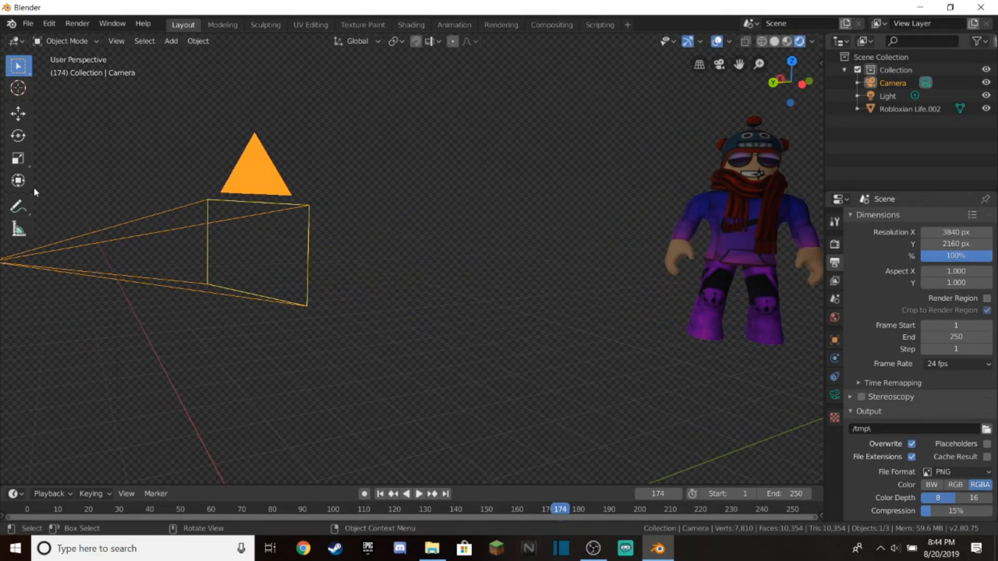
pyautogui.click(17, 181)
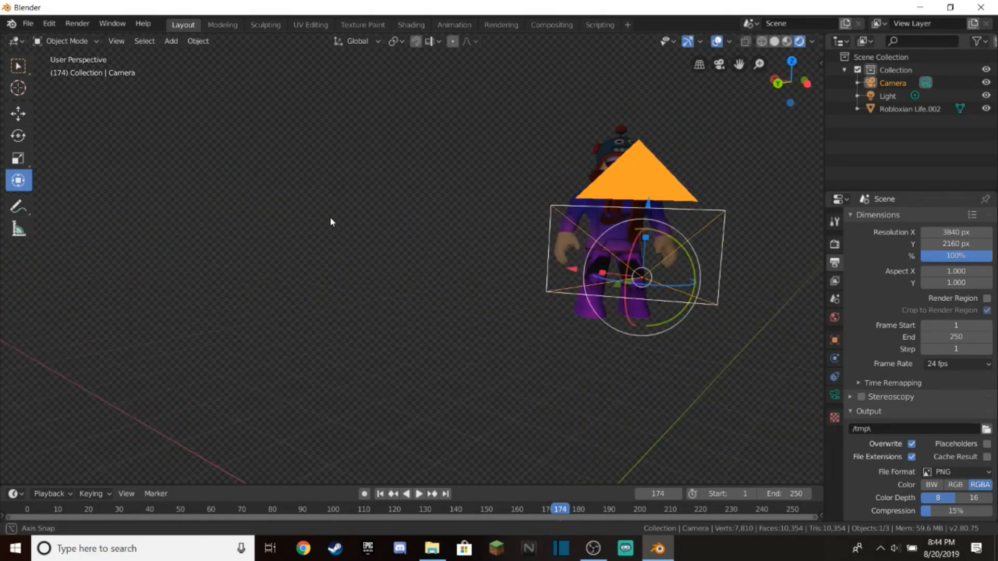
pyautogui.click(550, 261)
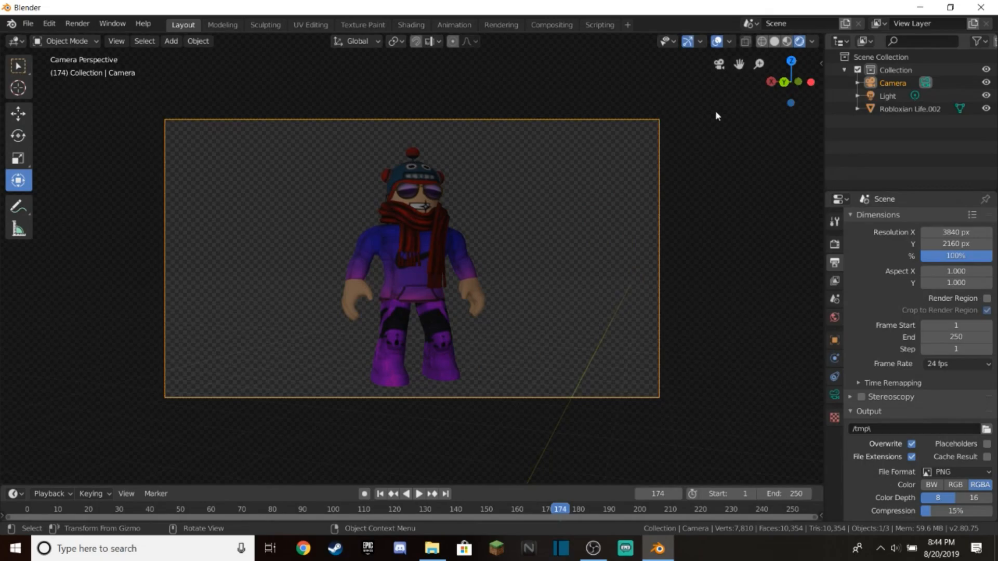
pyautogui.moveTo(718, 63)
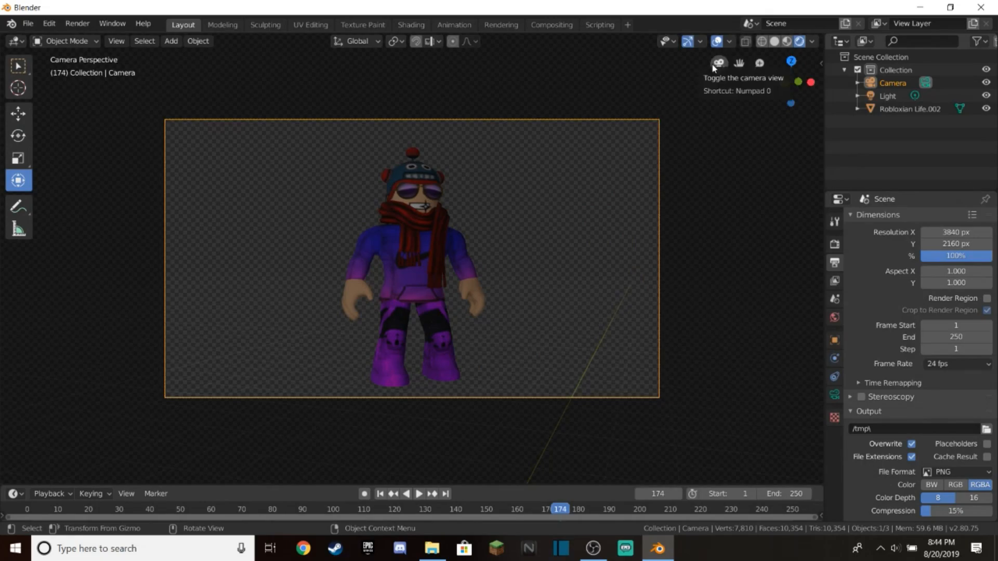
pyautogui.moveTo(730, 117)
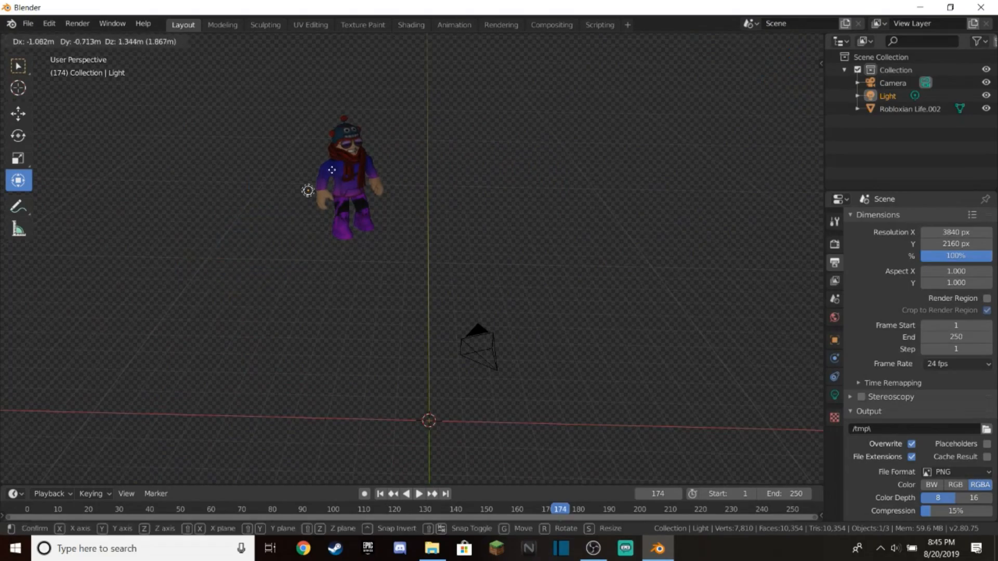
# Drag the light up beside the avatar to brighten it in the shot.
pyautogui.moveTo(307, 190); pyautogui.dragTo(308, 85)
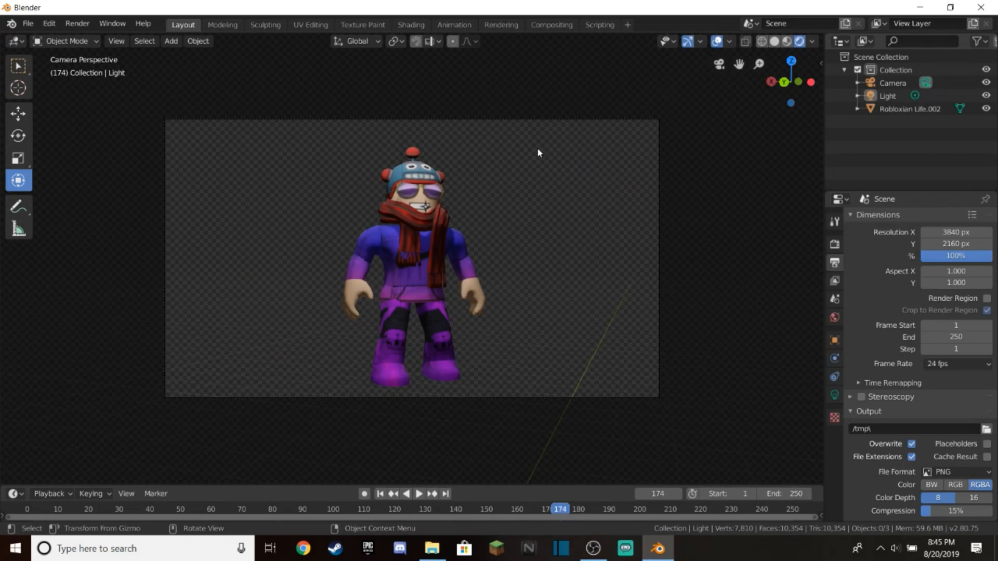
pyautogui.moveTo(495, 206)
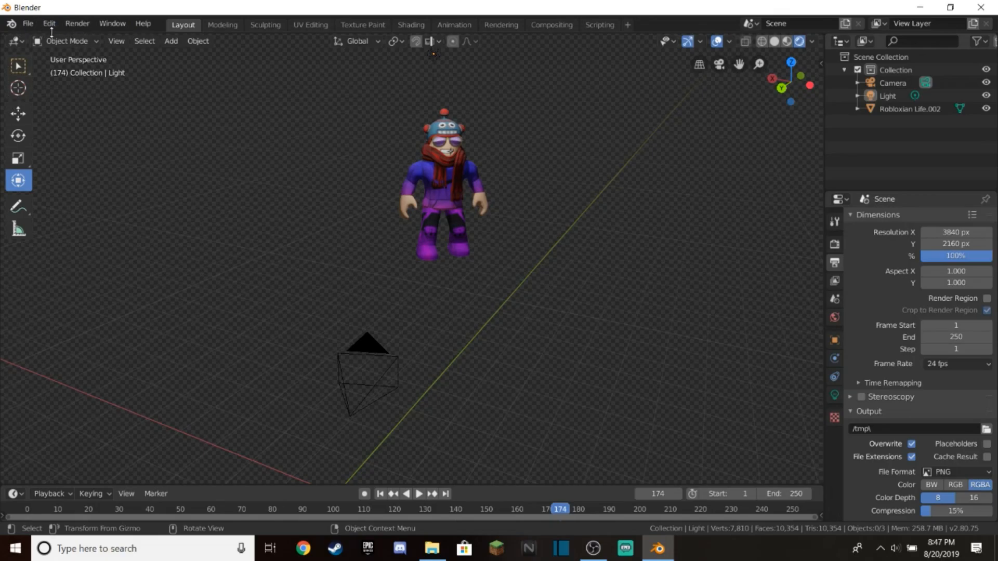
# Render a still image of the avatar with Render Image.
pyautogui.click(77, 24)
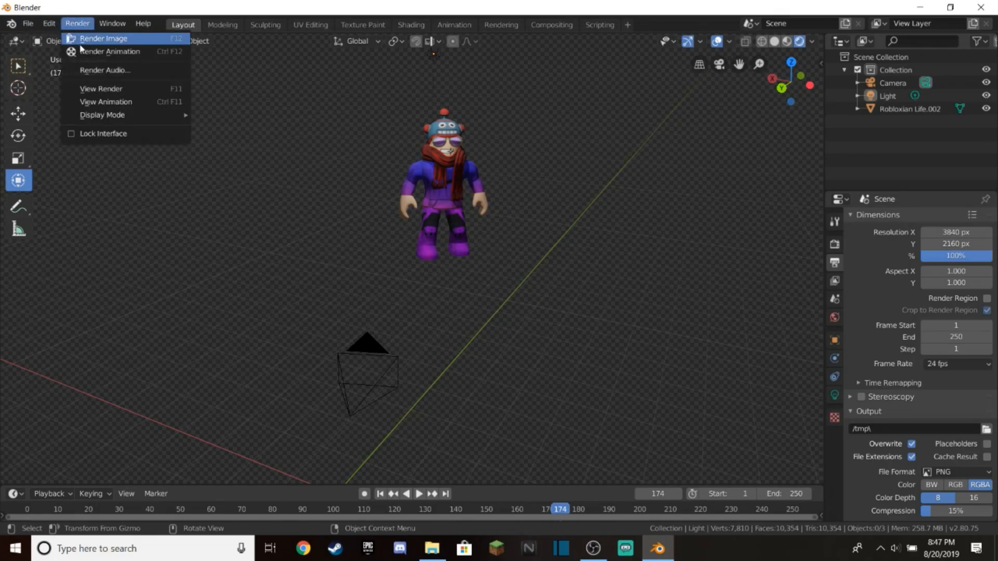
pyautogui.click(103, 37)
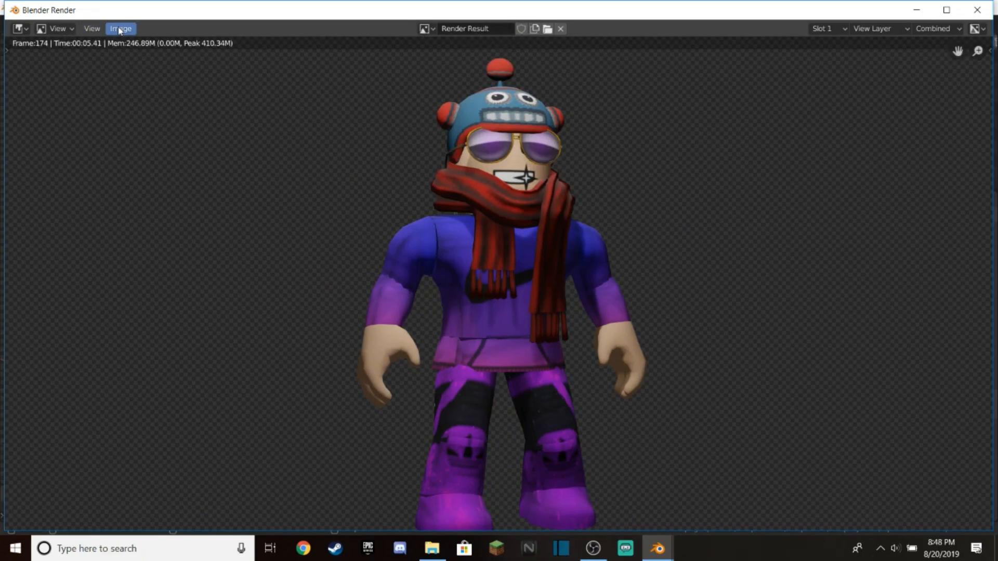
# Review the rendered image's Save As options, then close the render window.
pyautogui.click(120, 29)
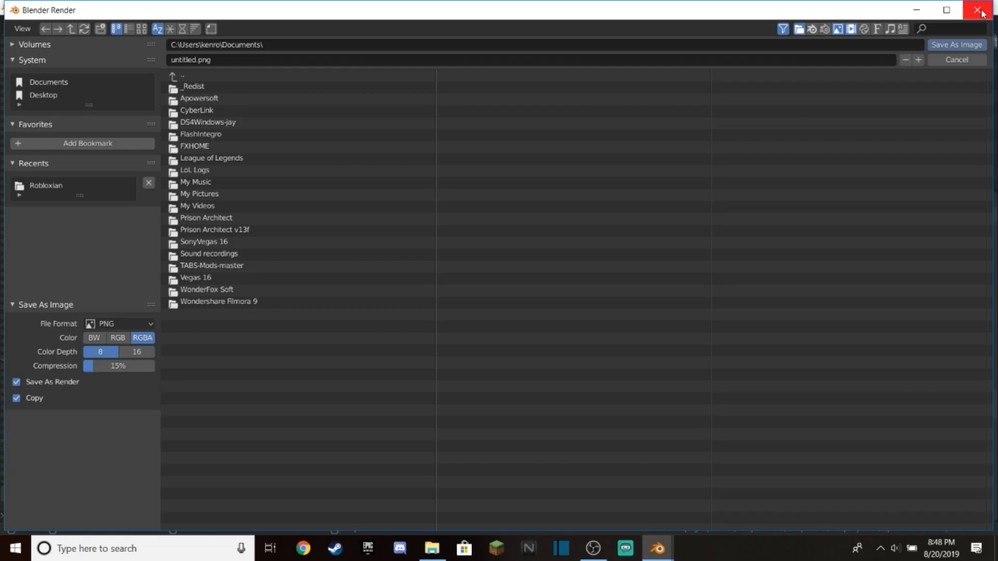
pyautogui.click(955, 59)
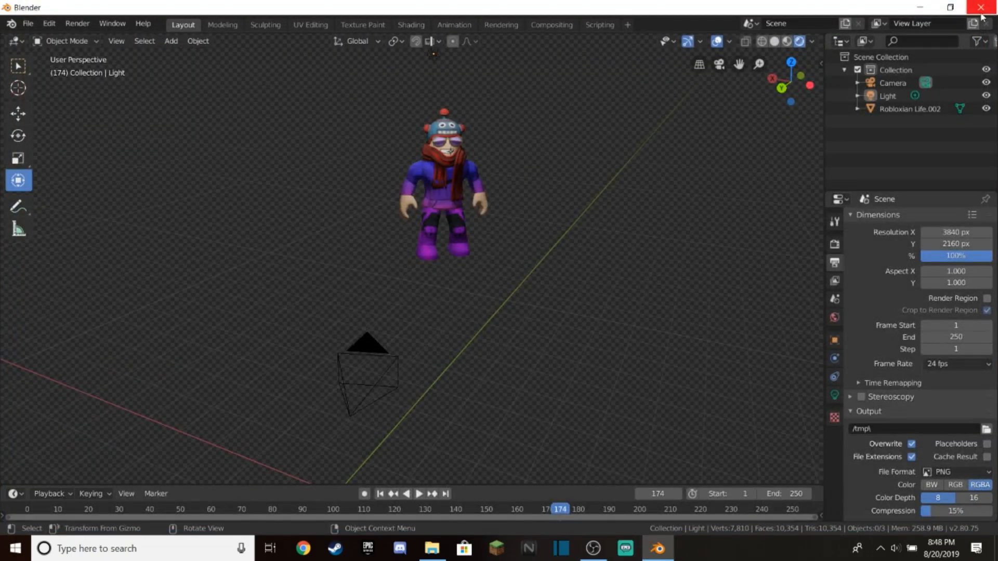
# Quit Blender, choosing to save the project in the quit prompt.
pyautogui.click(981, 6)
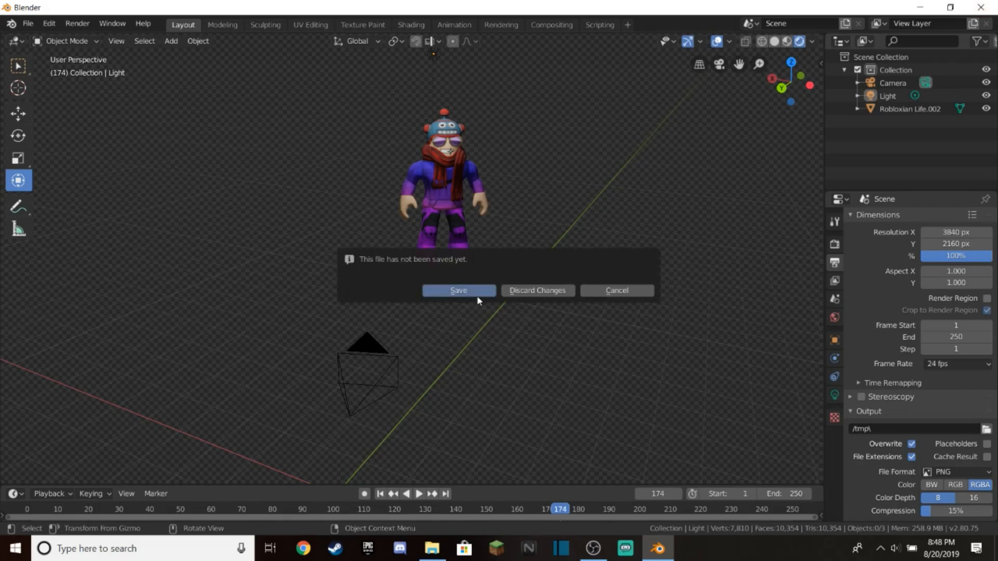
pyautogui.click(458, 290)
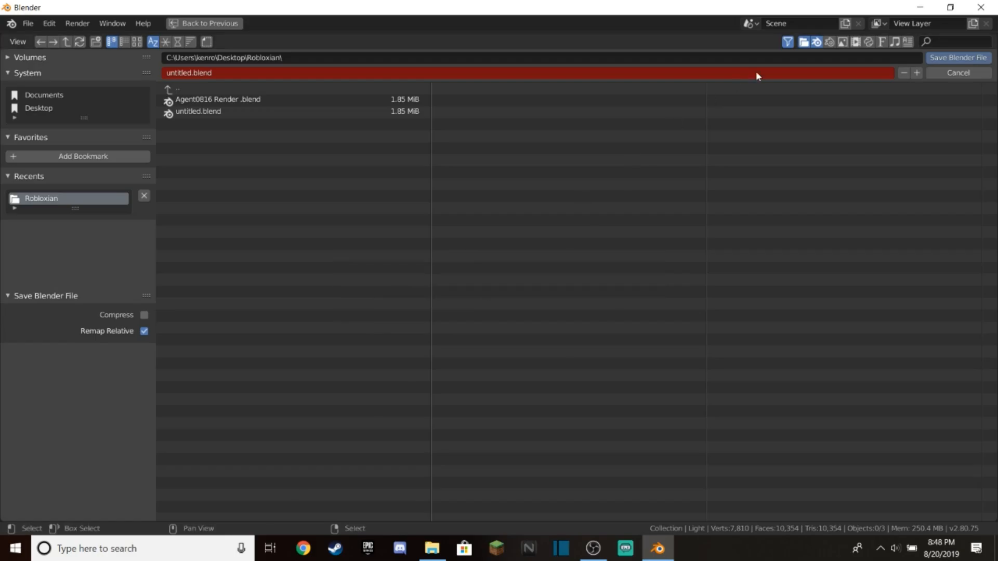
pyautogui.moveTo(542, 290)
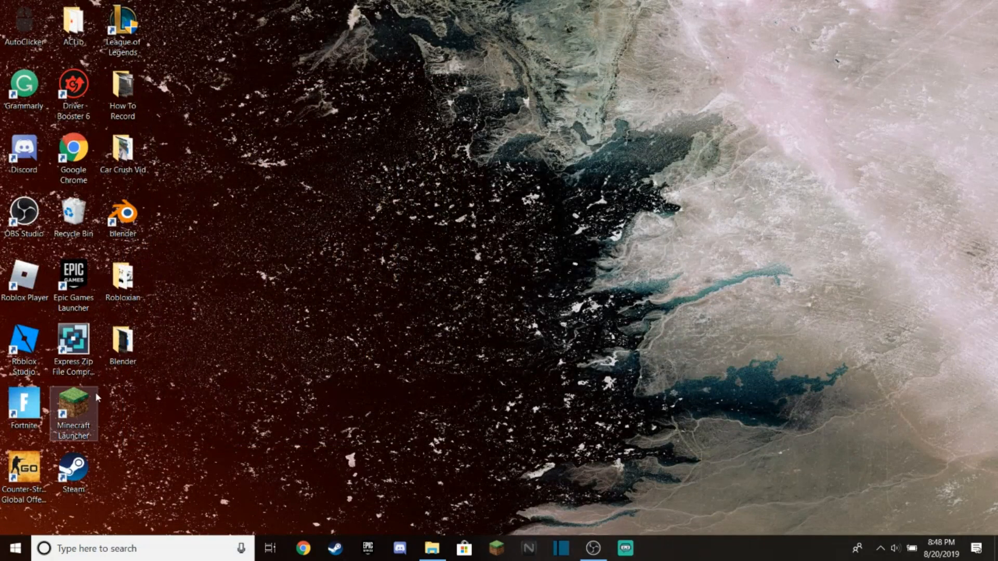
# Open the Robloxian folder from the Windows desktop.
pyautogui.click(122, 281)
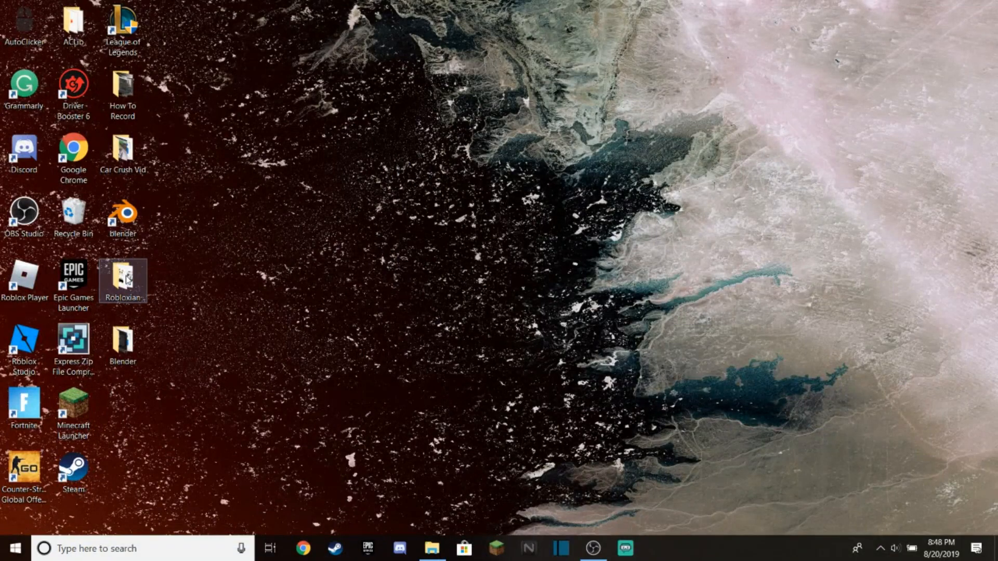
pyautogui.doubleClick(122, 281)
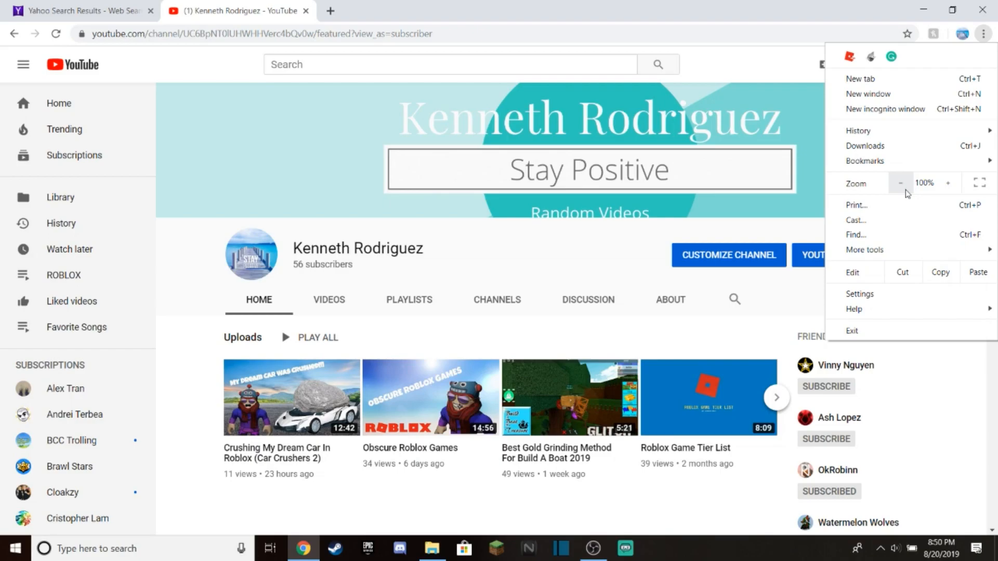
pyautogui.moveTo(908, 192)
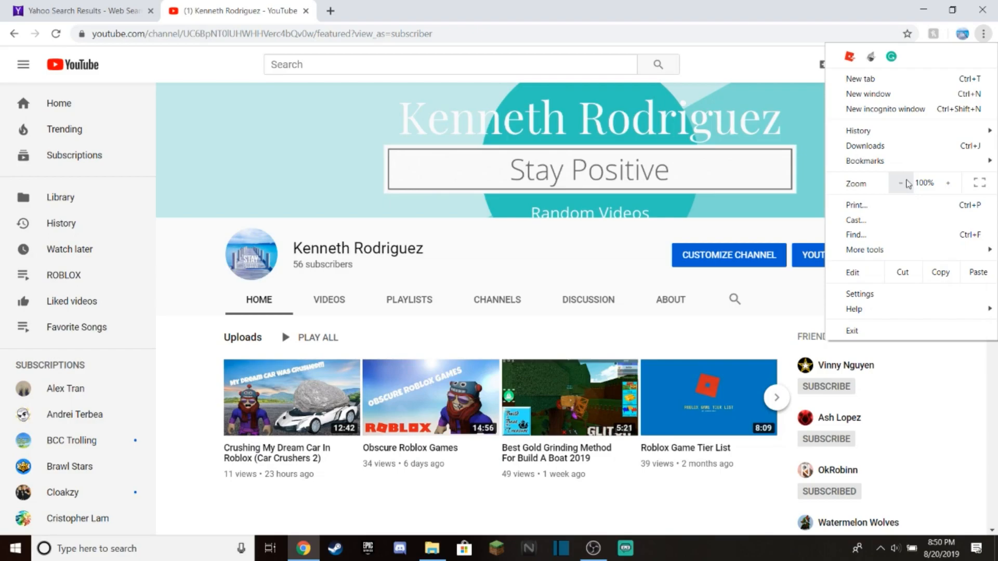
# Zoom in on the Kenneth Rodriguez channel page and scroll down to Uploads.
pyautogui.click(948, 183)
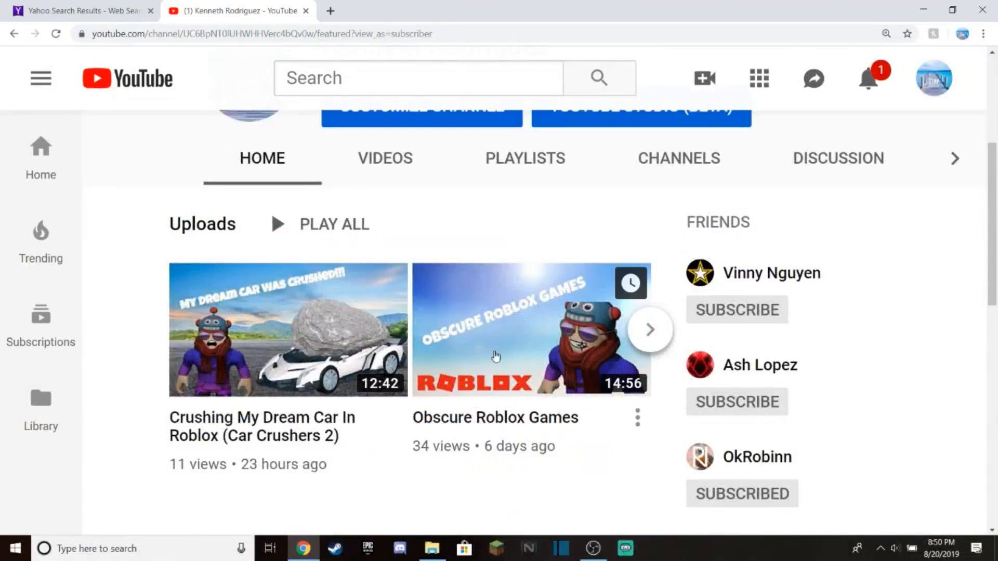
pyautogui.moveTo(819, 348)
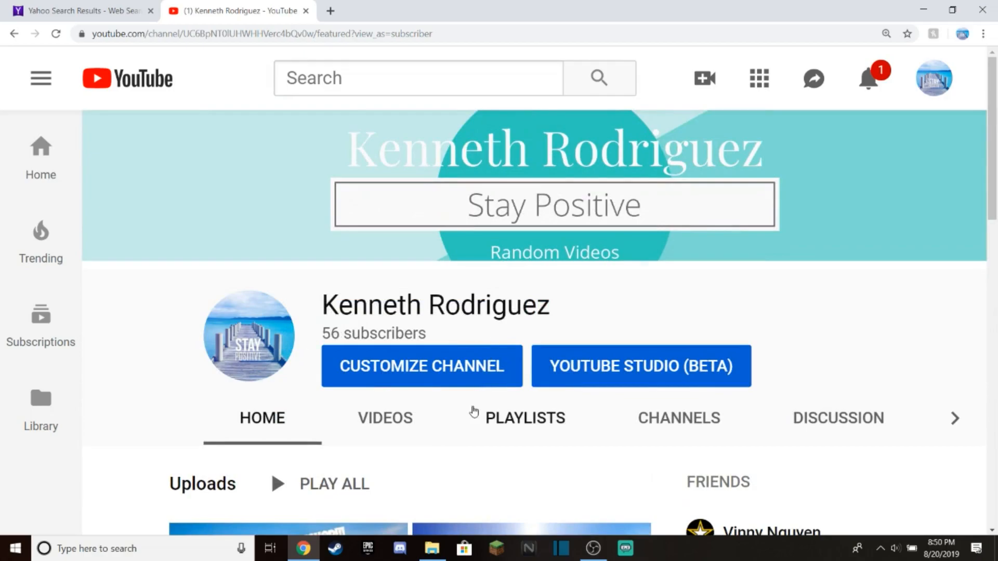
pyautogui.scroll(-3)
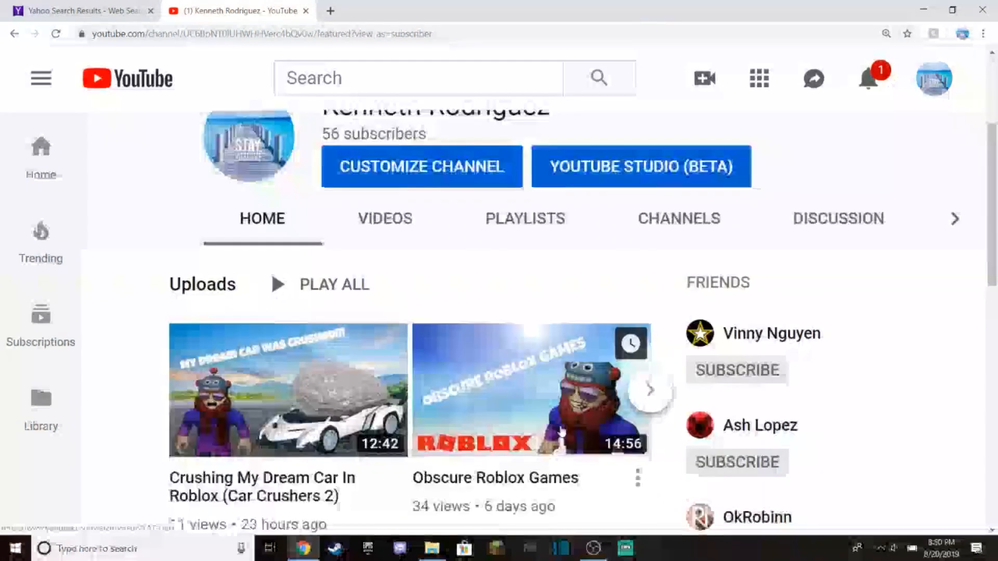
pyautogui.scroll(-3)
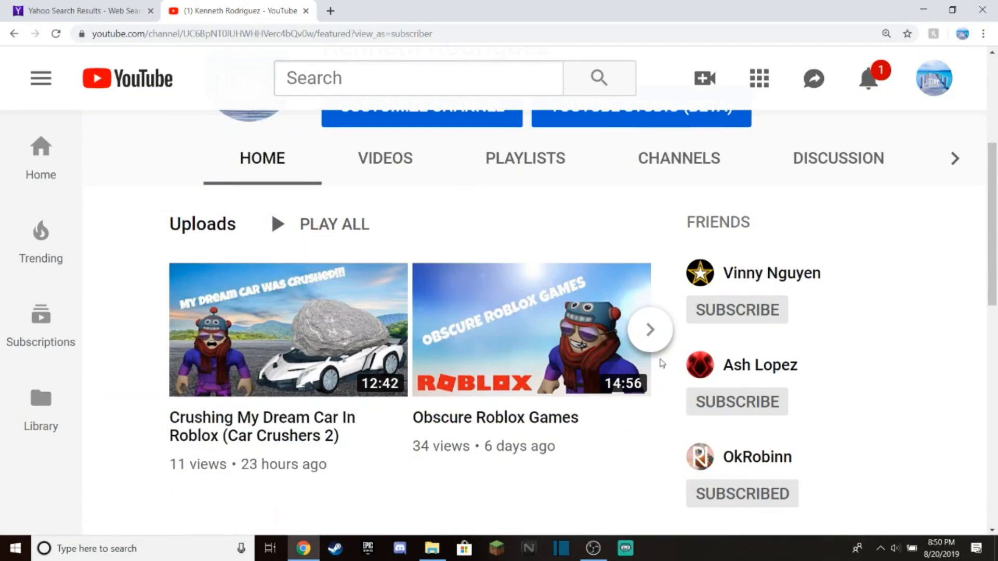